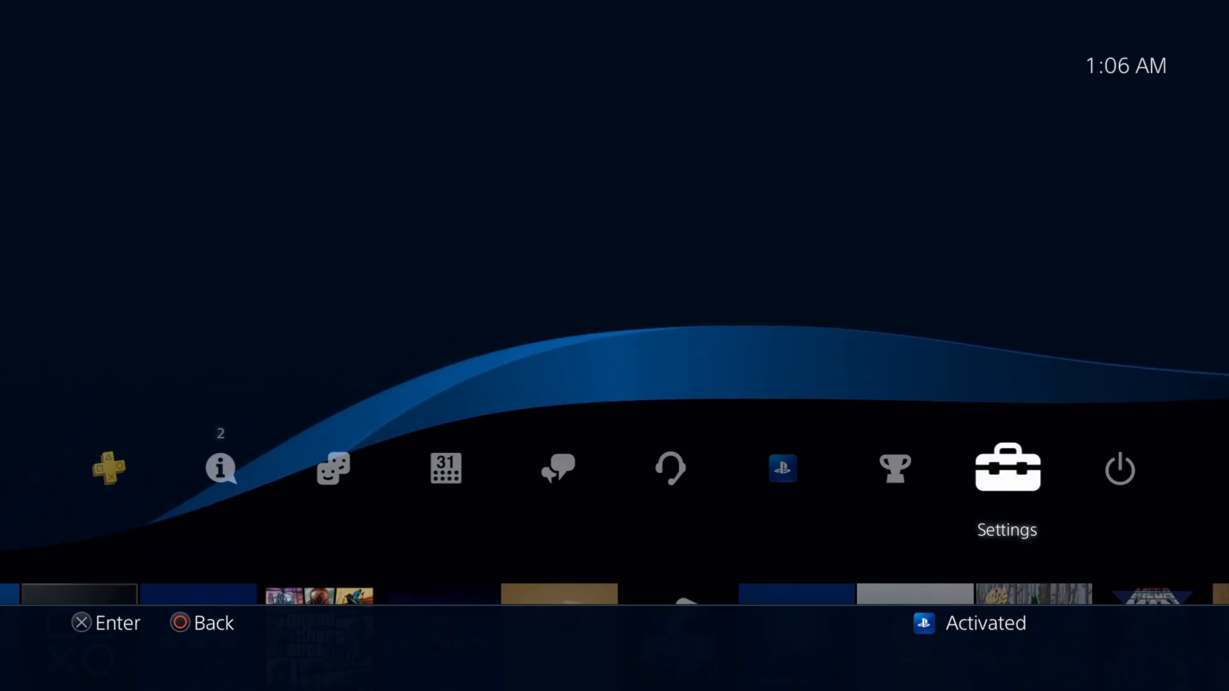
On PS4, go to Settings > Application Saved Data Management > Saved Data in System Storage.
click(1006, 468)
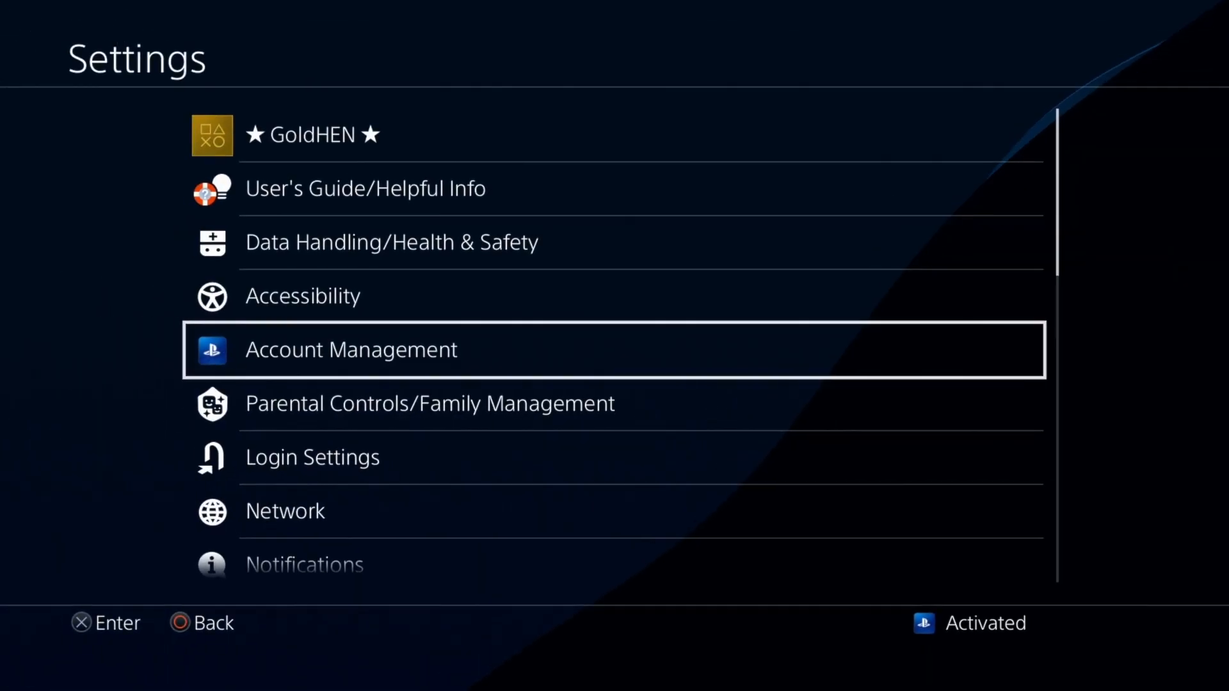
scroll(down, 3)
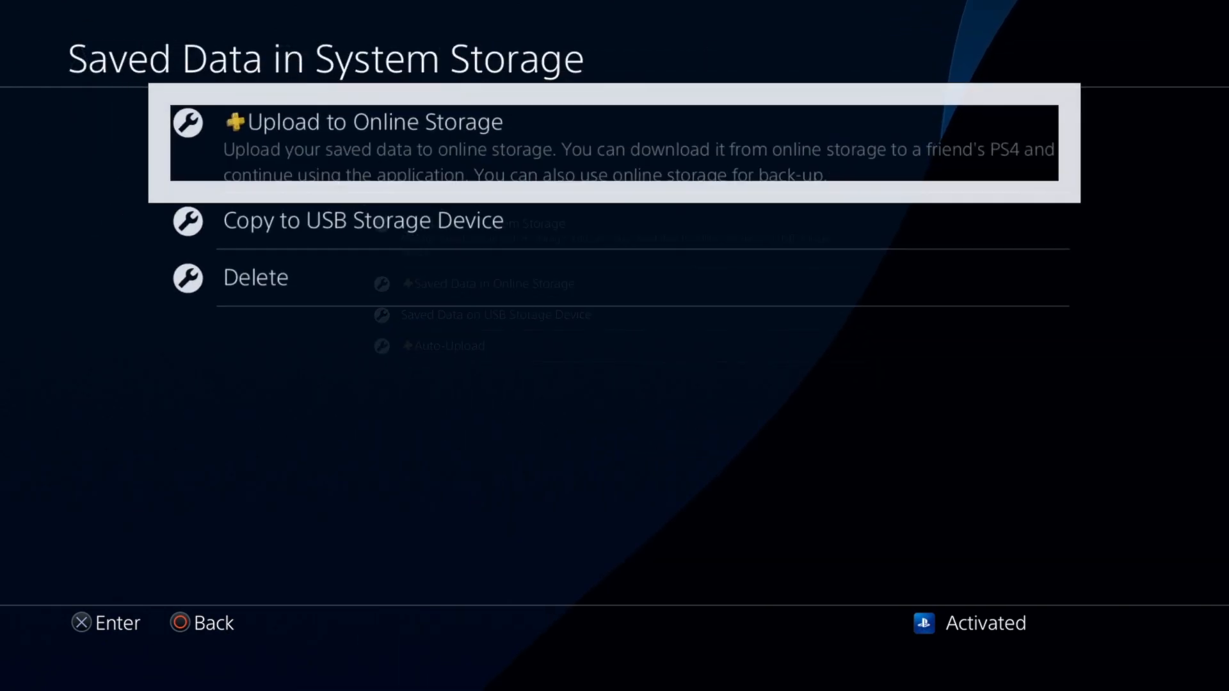
click(363, 220)
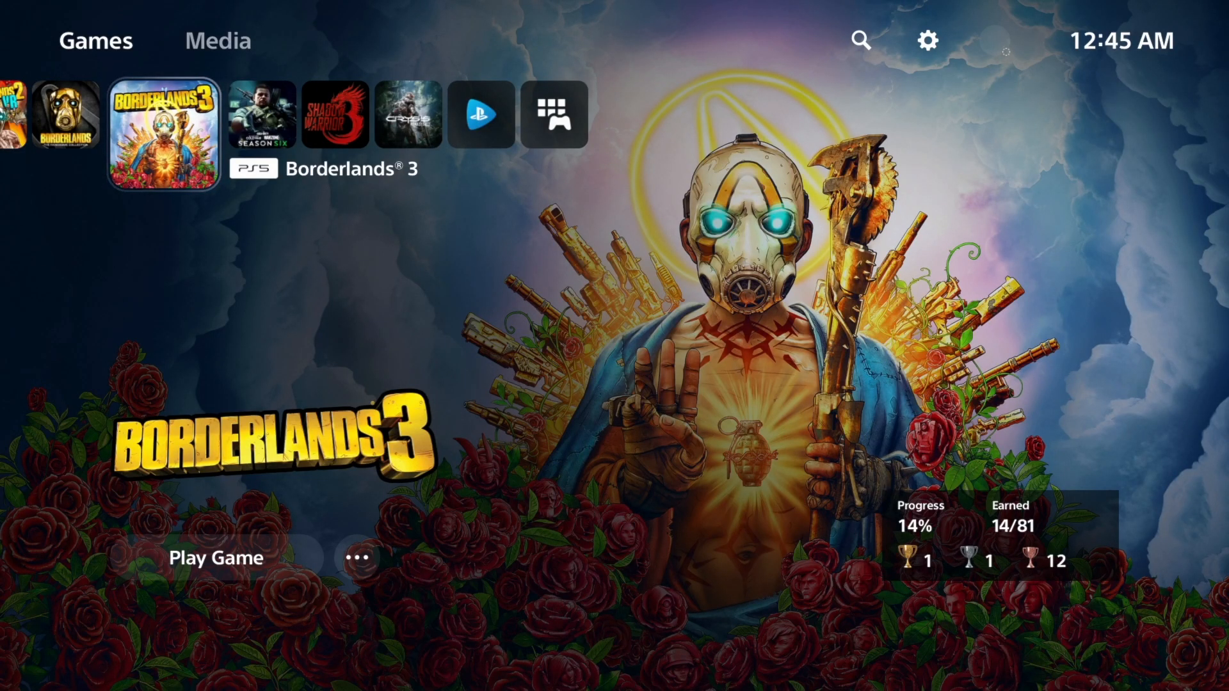
On PS5, open Saved Data (PS4) in Console Storage and select a Borderlands 3 character save.
scroll(left, 3)
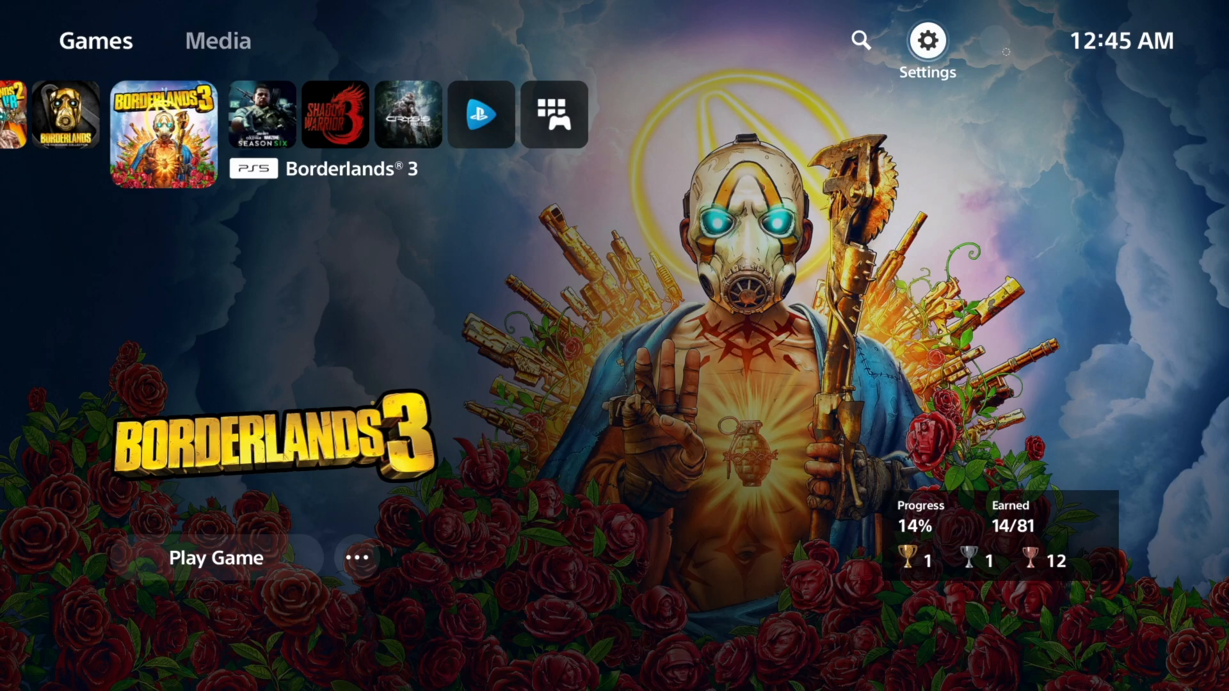
click(927, 40)
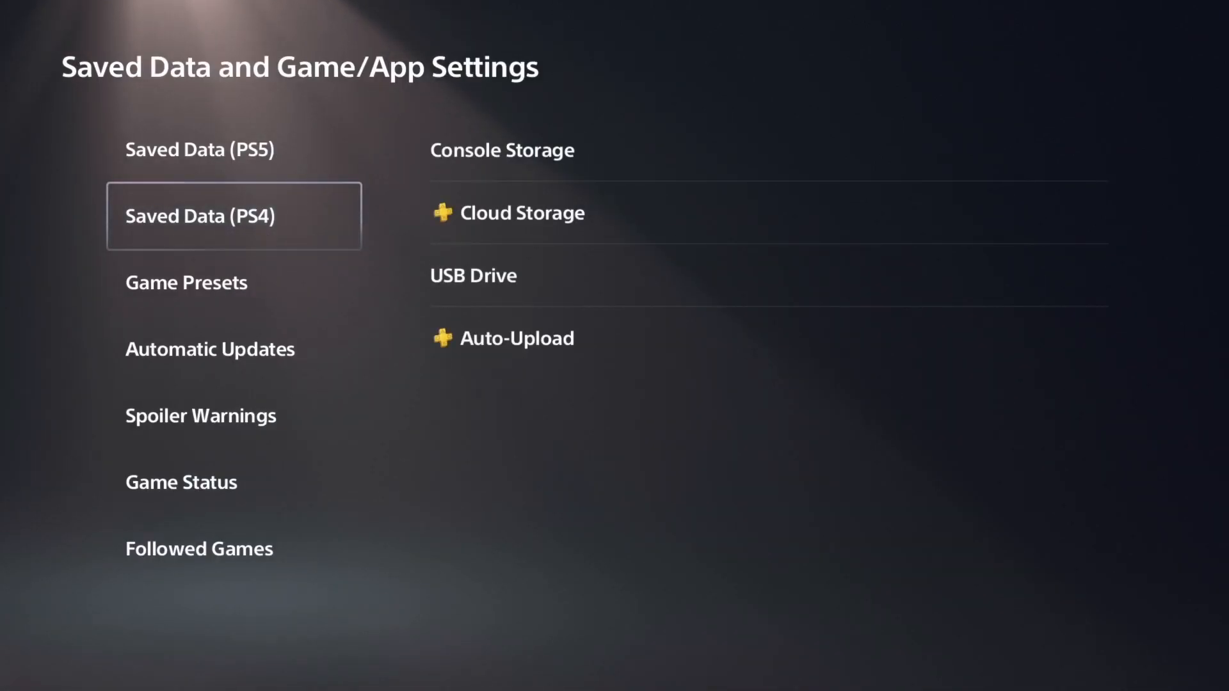
click(502, 150)
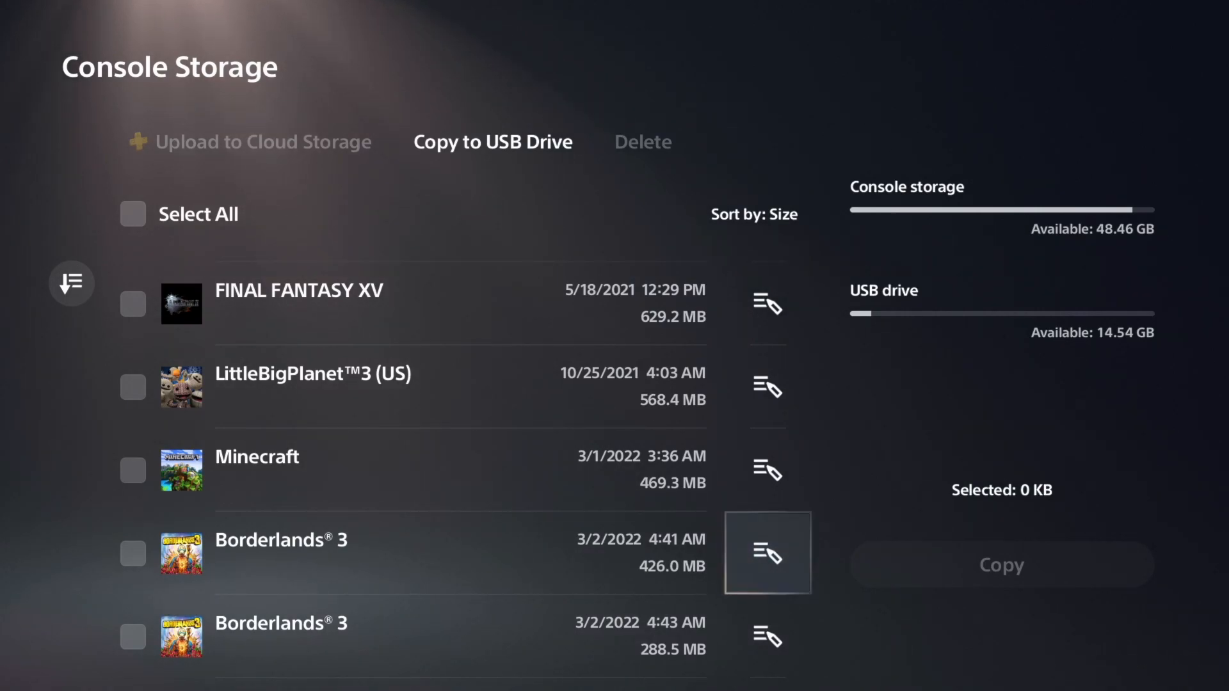
click(767, 552)
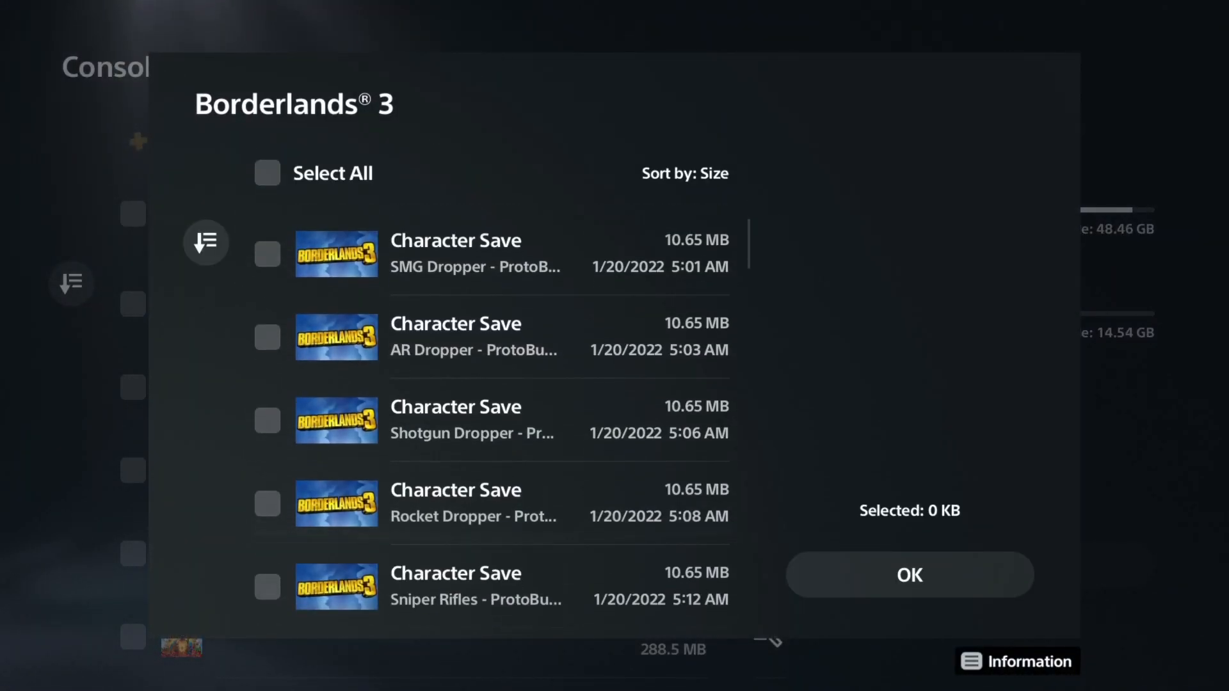
click(909, 574)
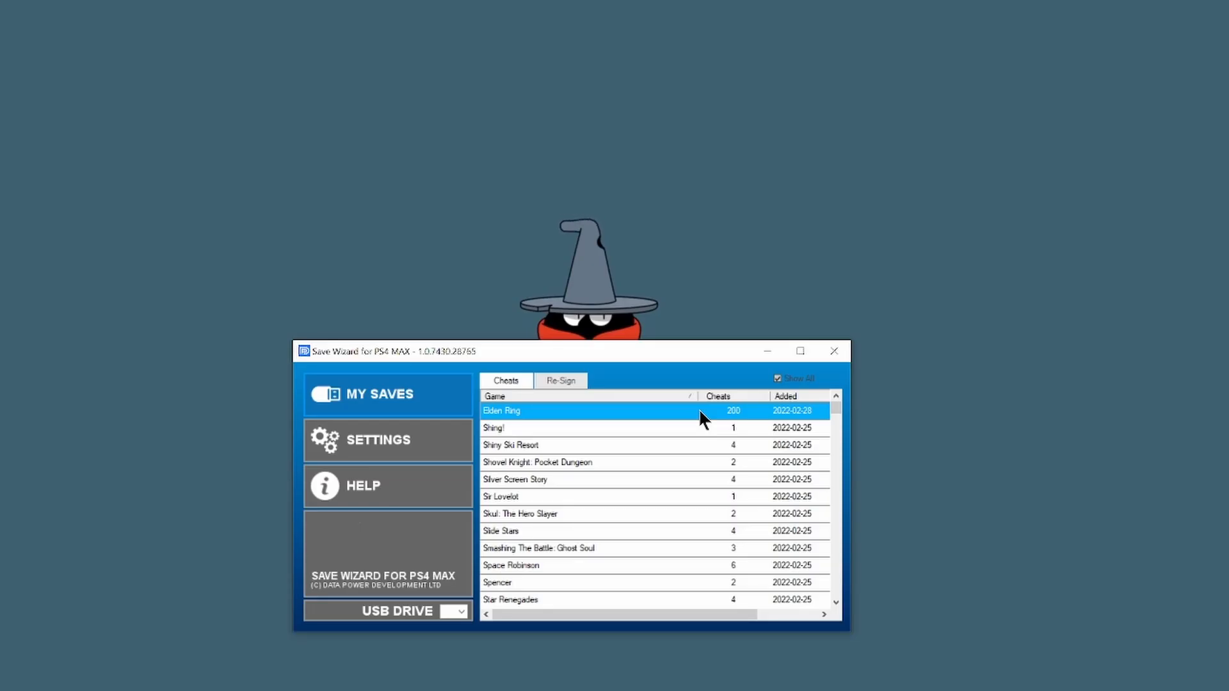
Choose the USB drive in the USB DRIVE dropdown to list its Borderlands 3 and GTA V saves.
scroll(down, 3)
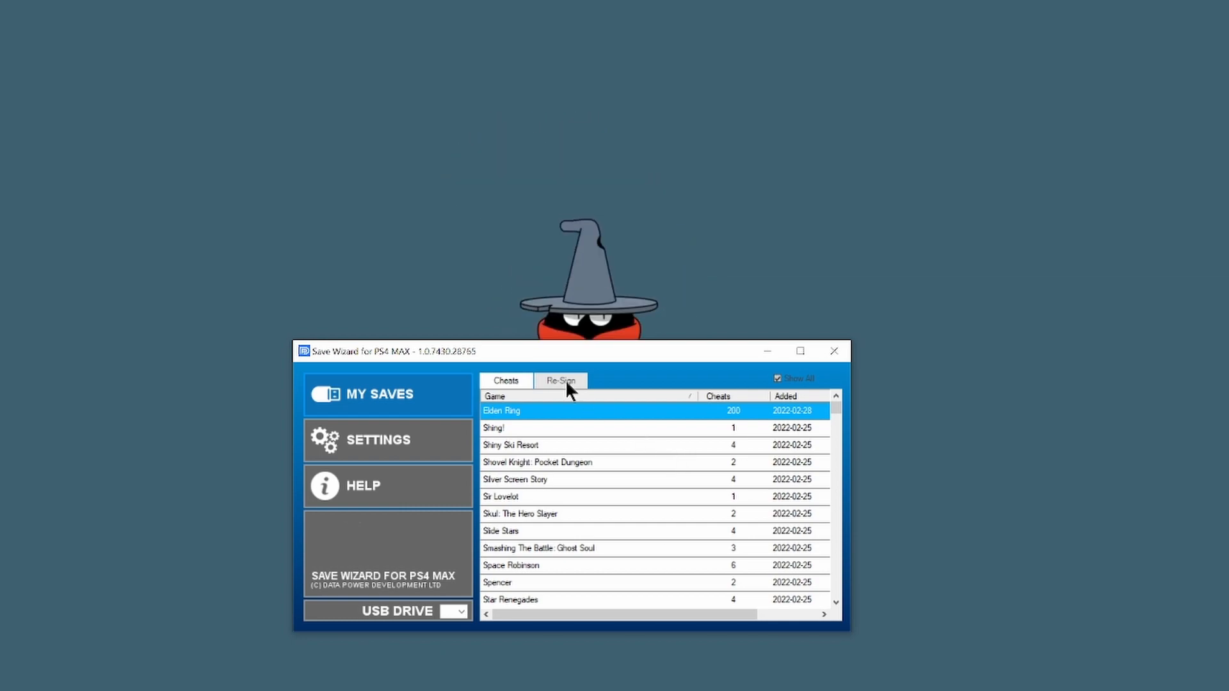
click(561, 380)
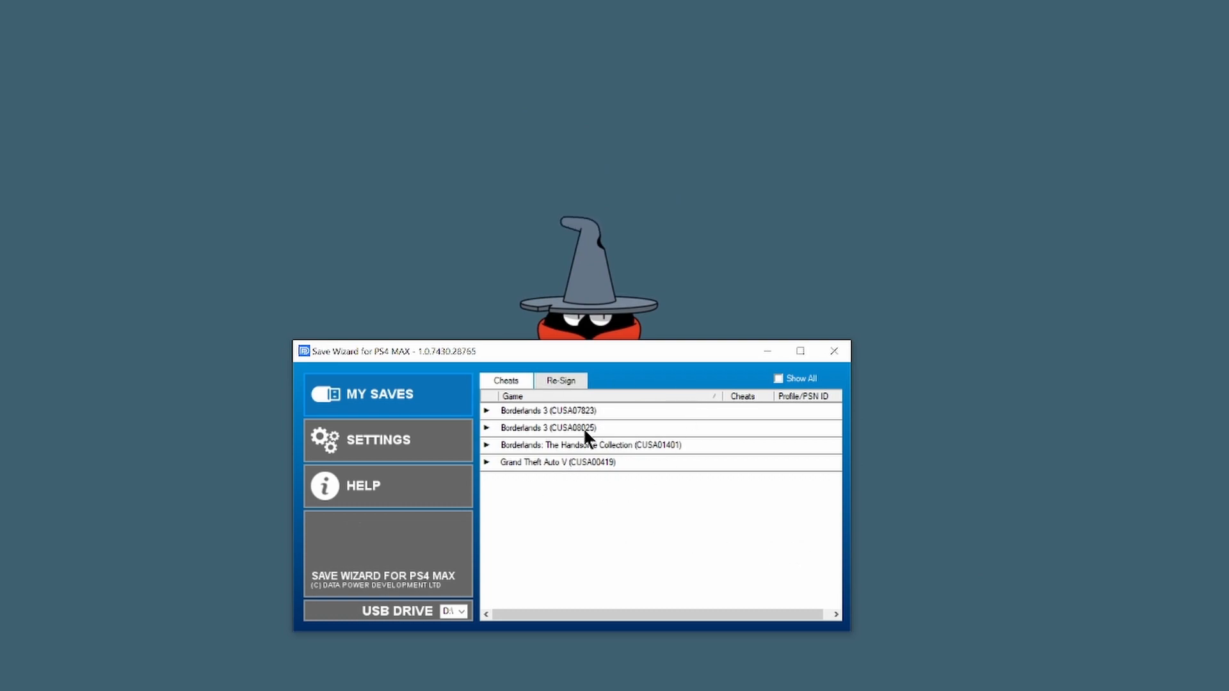
mouse_move(625, 474)
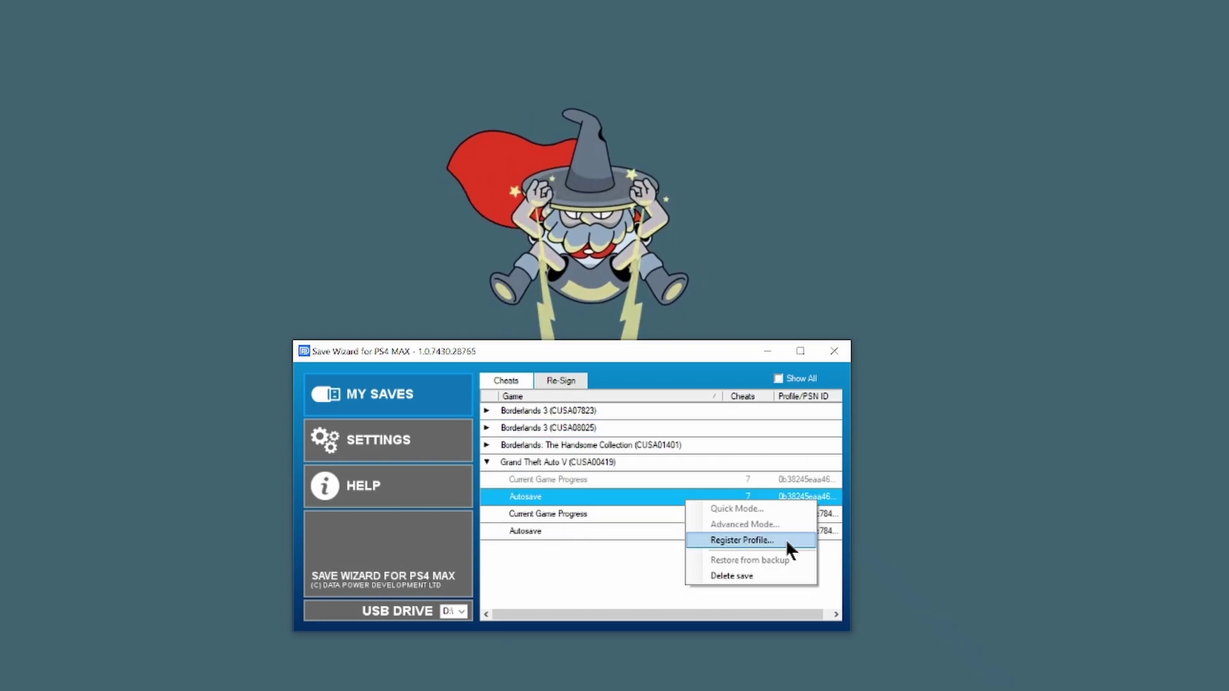
Register the profile from the Grand Theft Auto V Autosave entry.
click(740, 540)
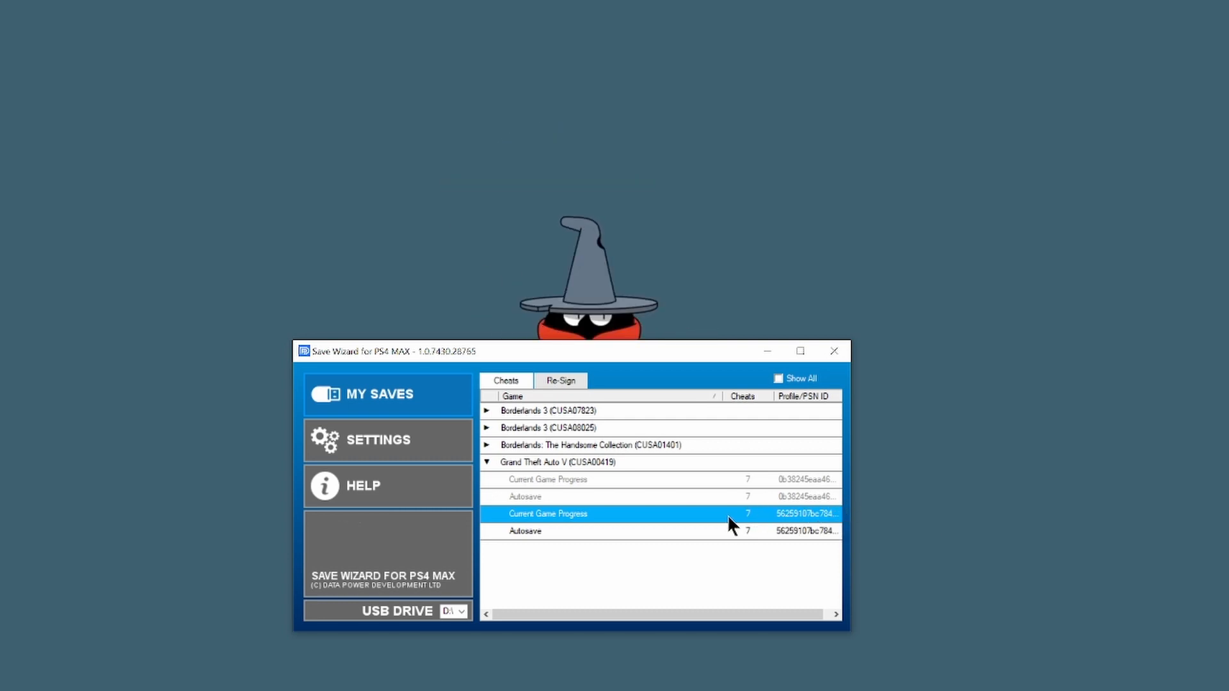
mouse_move(793, 520)
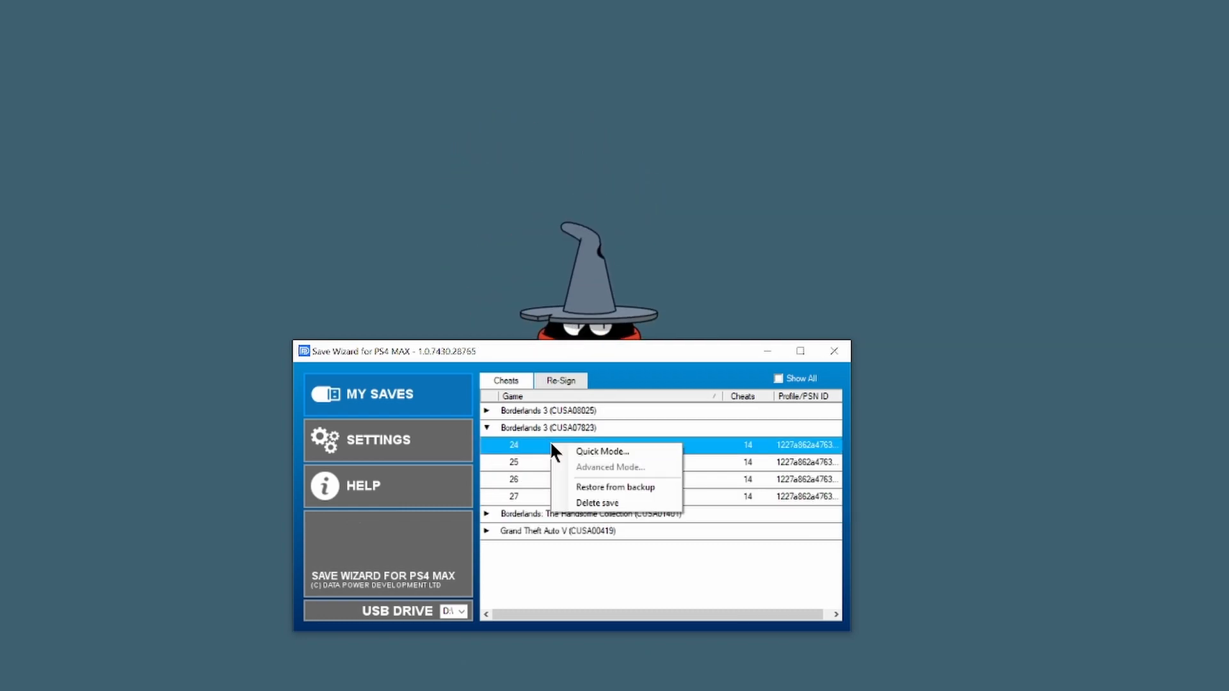
mouse_move(638, 479)
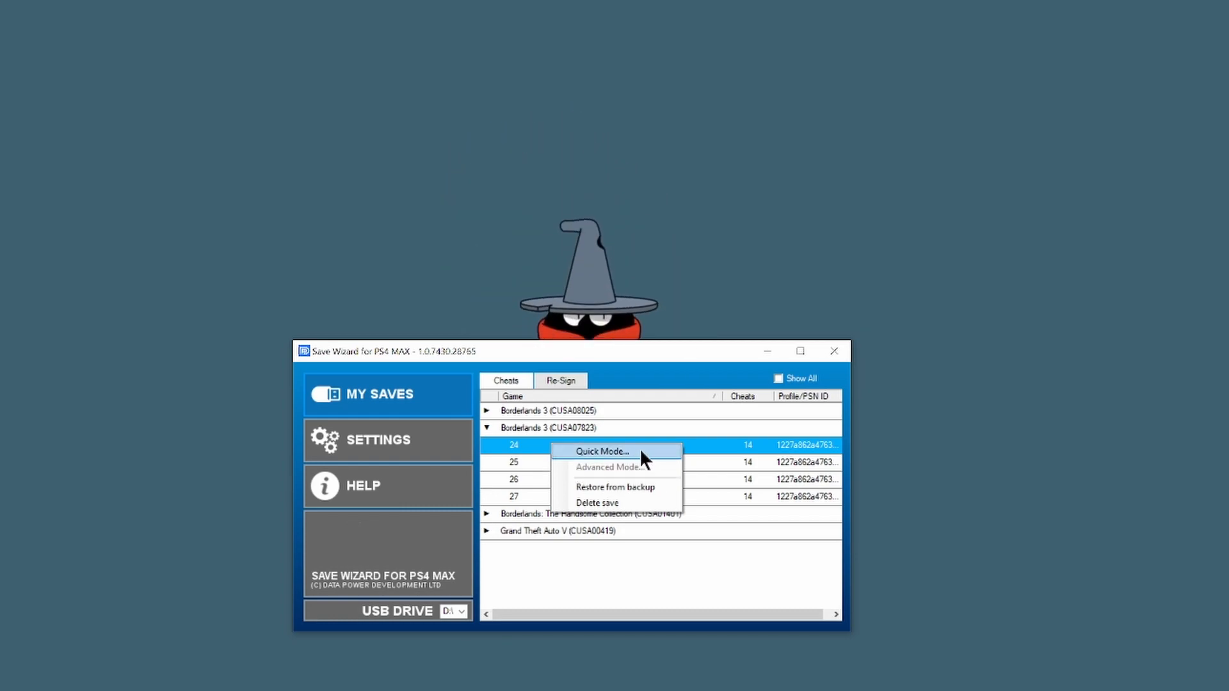
mouse_move(509, 390)
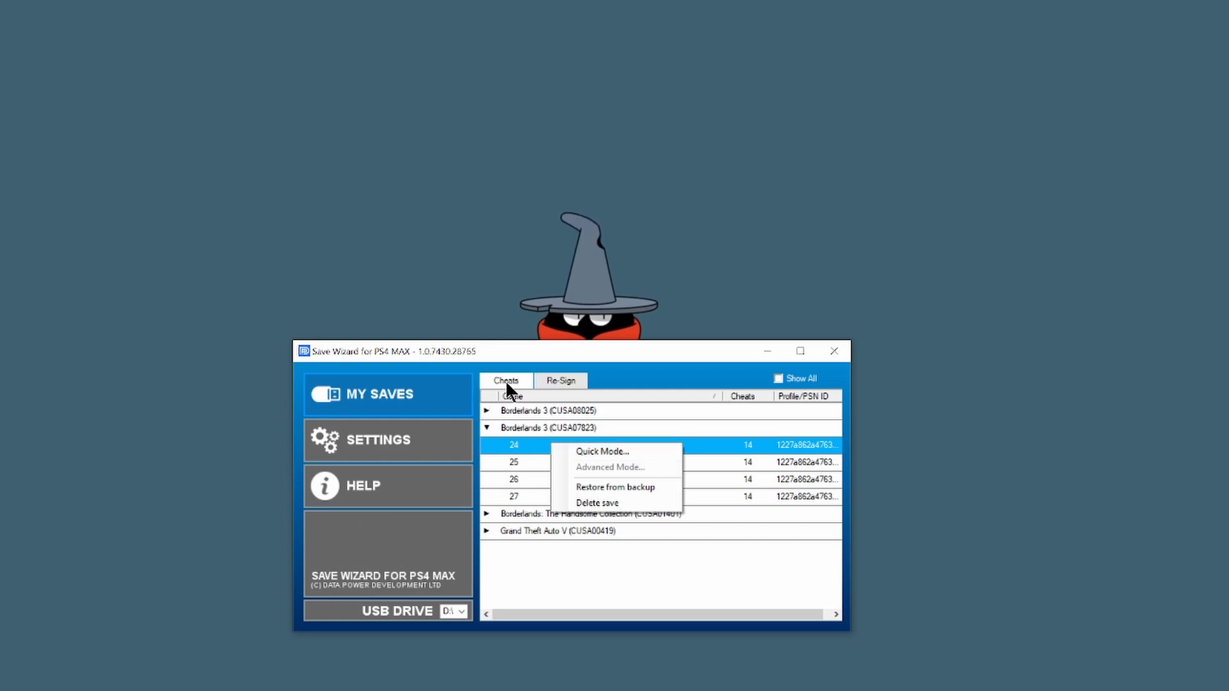
Apply Quick Mode cheats to save 24 with EXP Level 72, confirming the overwrite.
click(602, 452)
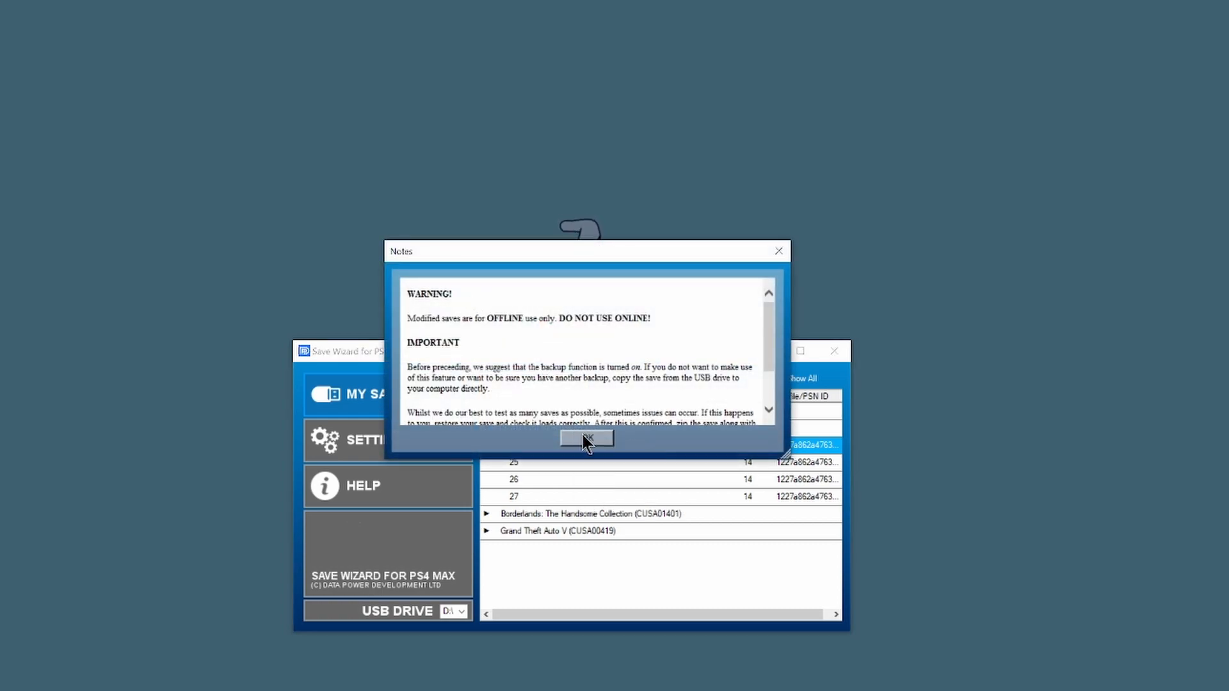
click(587, 438)
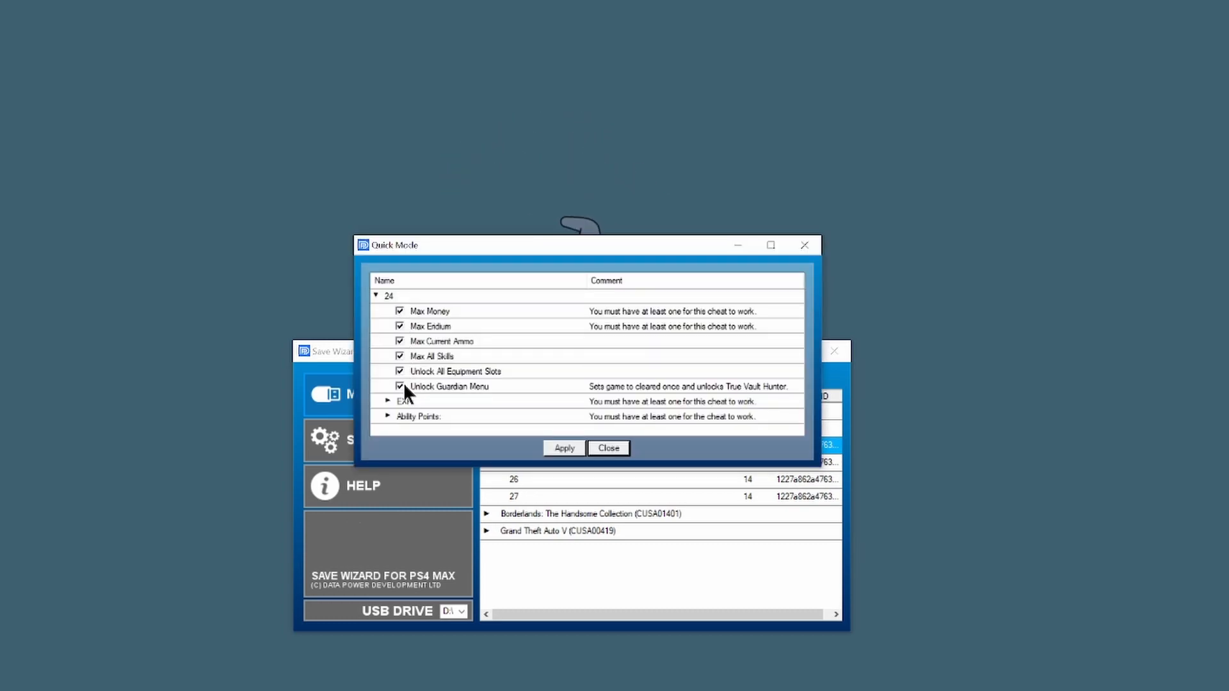
click(388, 401)
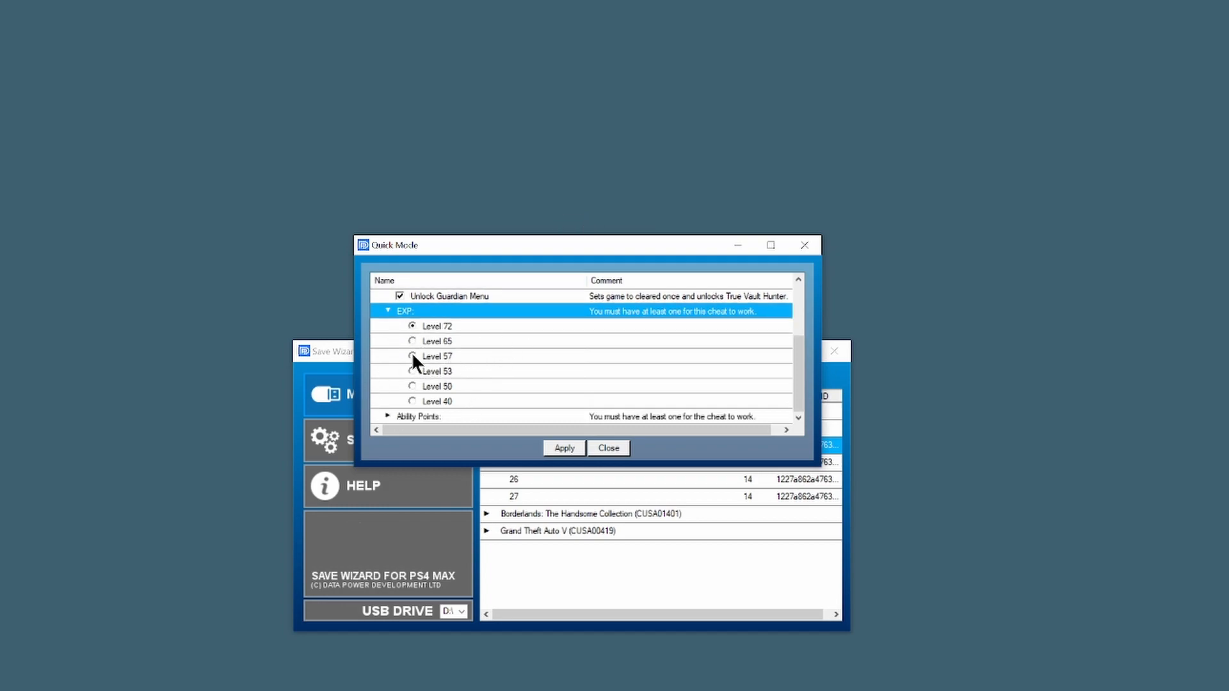
click(437, 342)
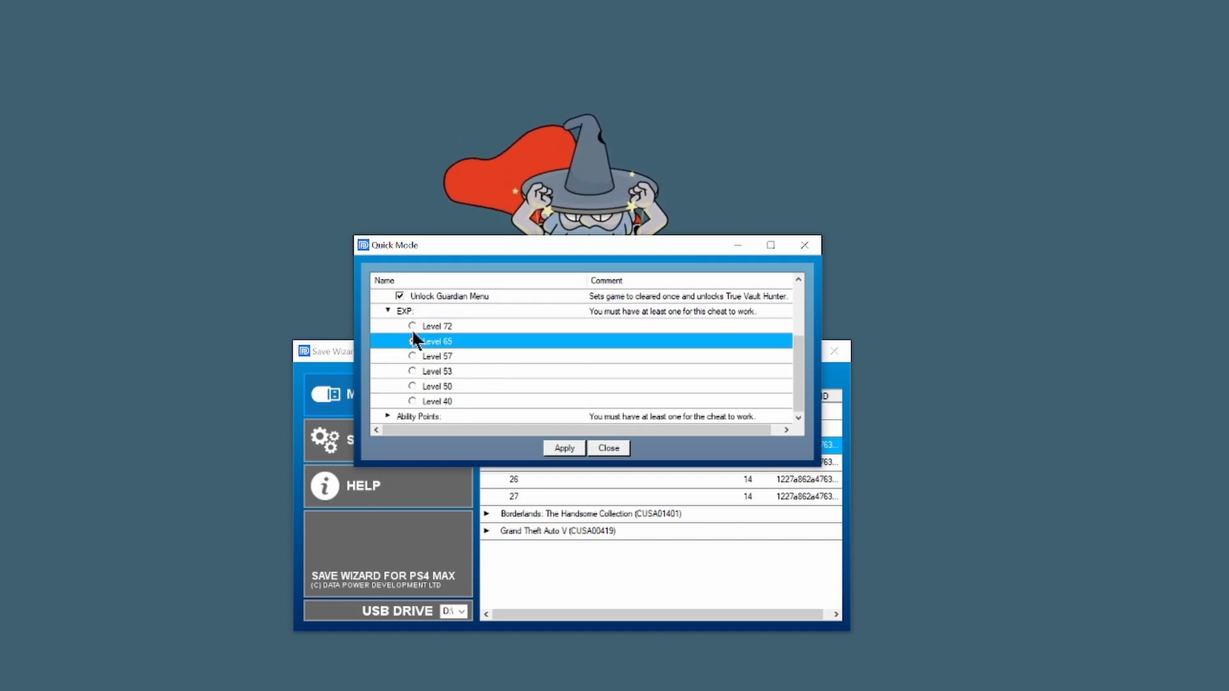
click(563, 448)
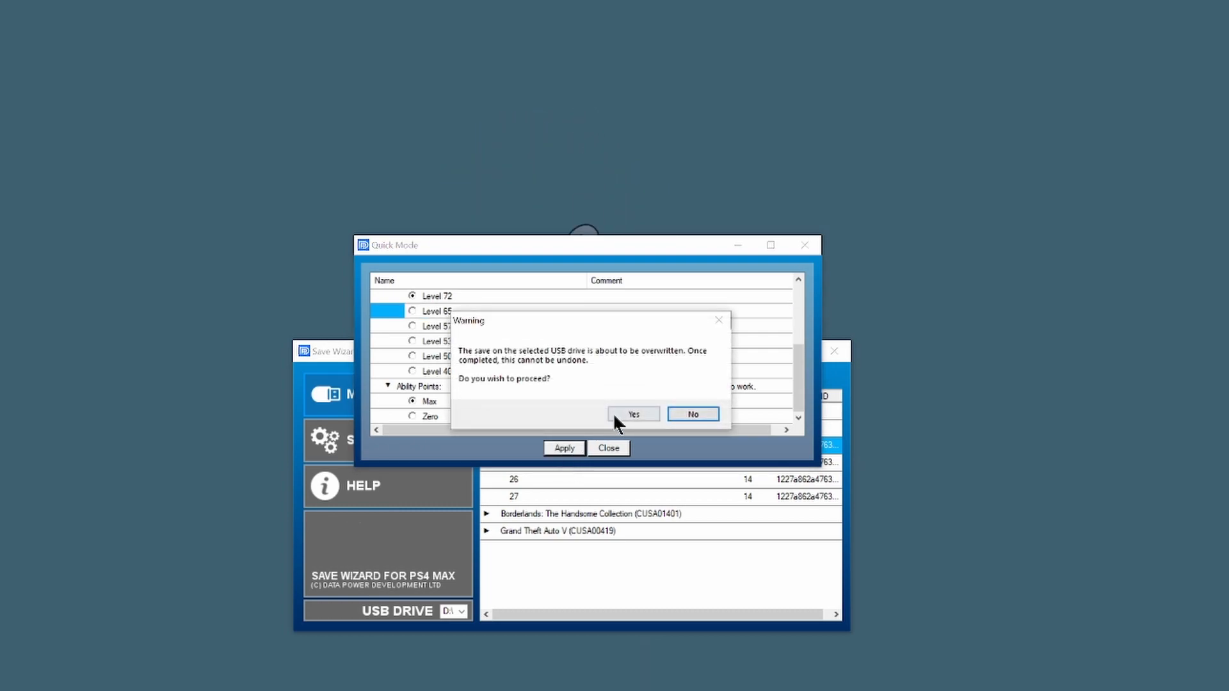
click(634, 414)
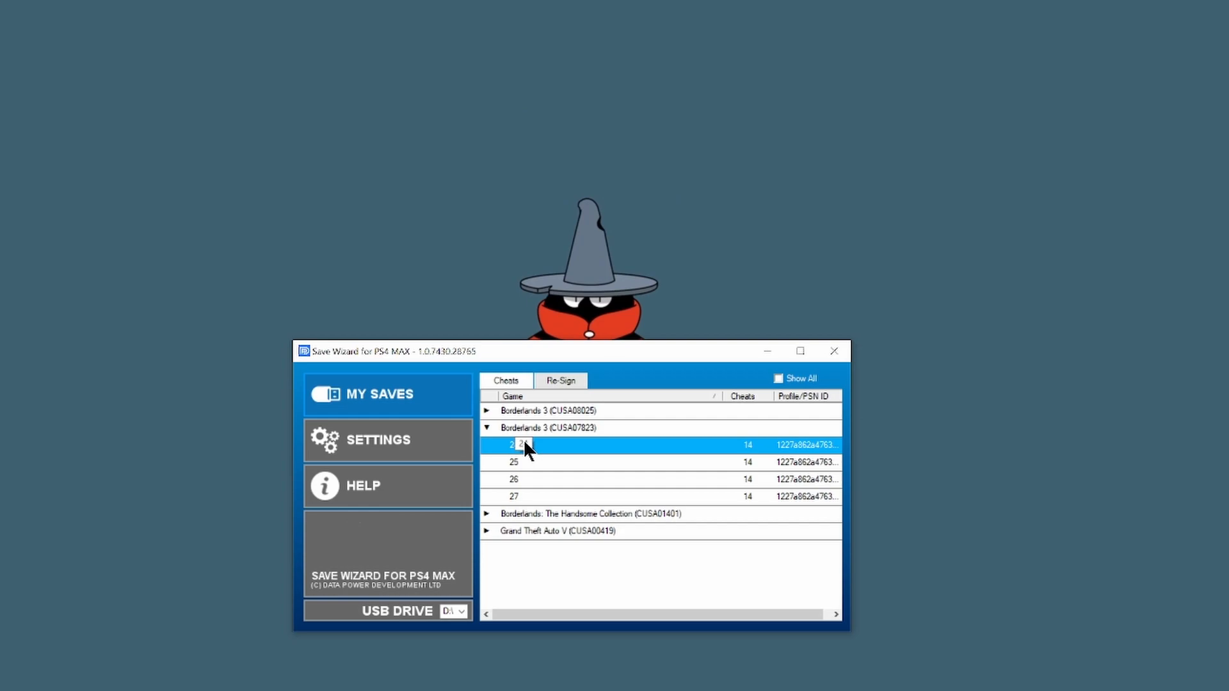
click(379, 440)
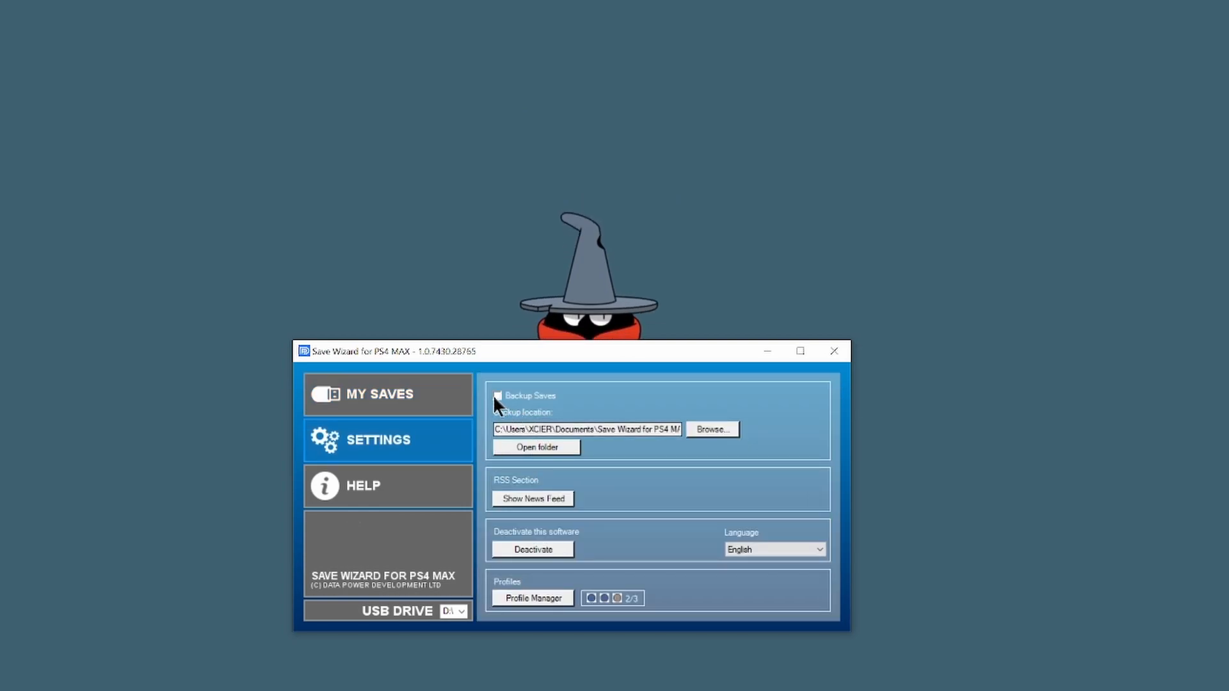
mouse_move(478, 439)
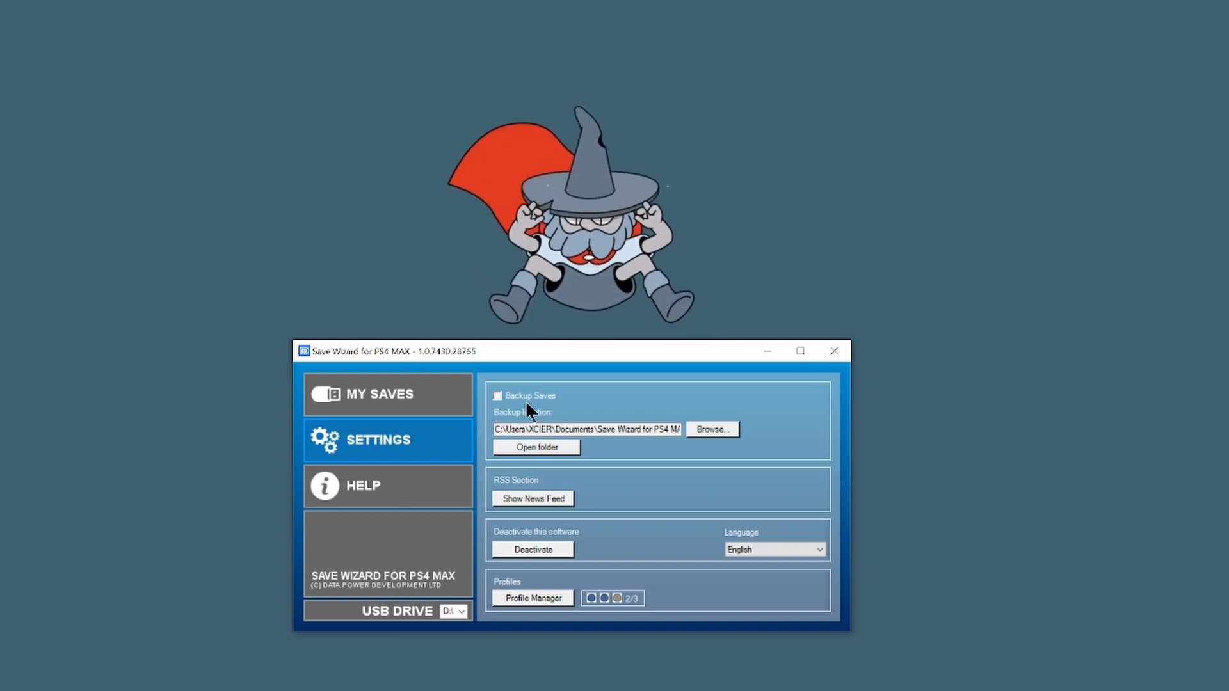
click(497, 395)
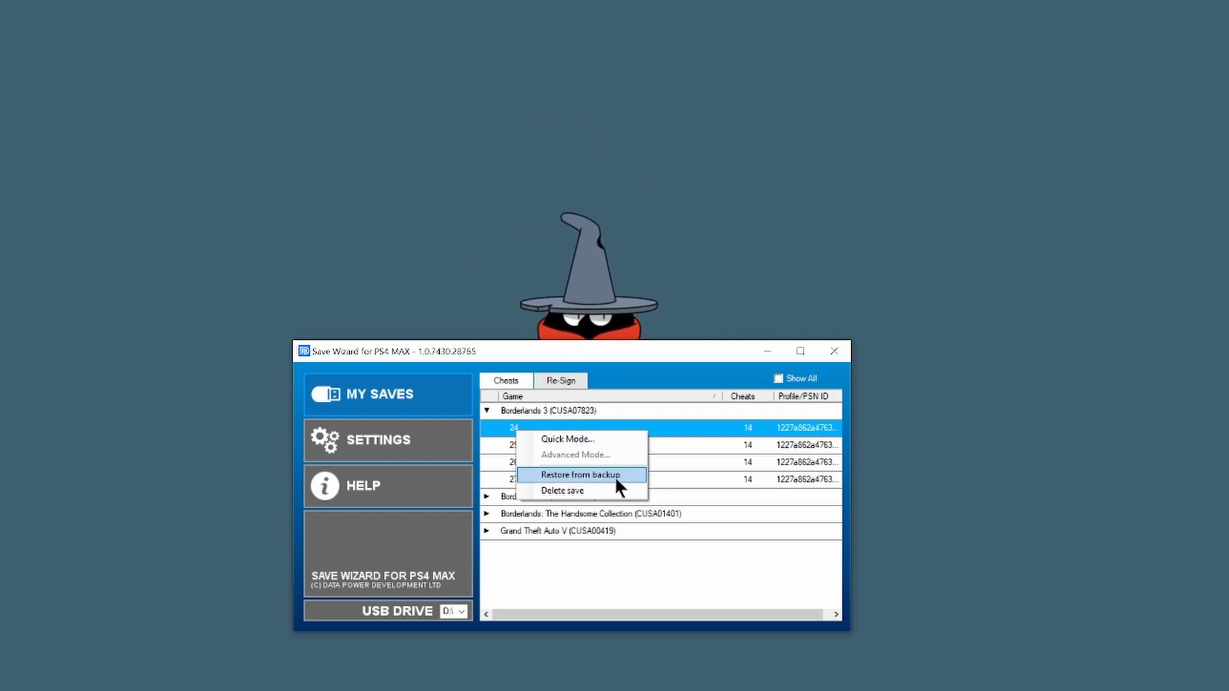
right_click(546, 513)
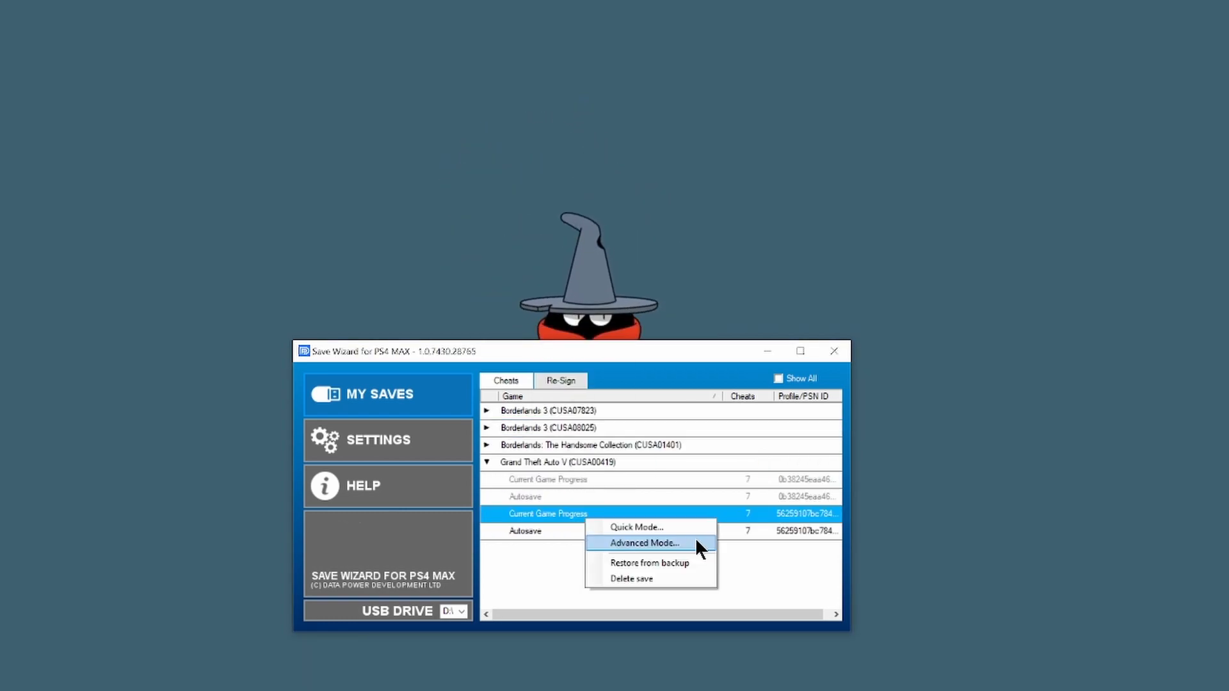
View the GTA V save in the hex editor, then close it.
click(642, 543)
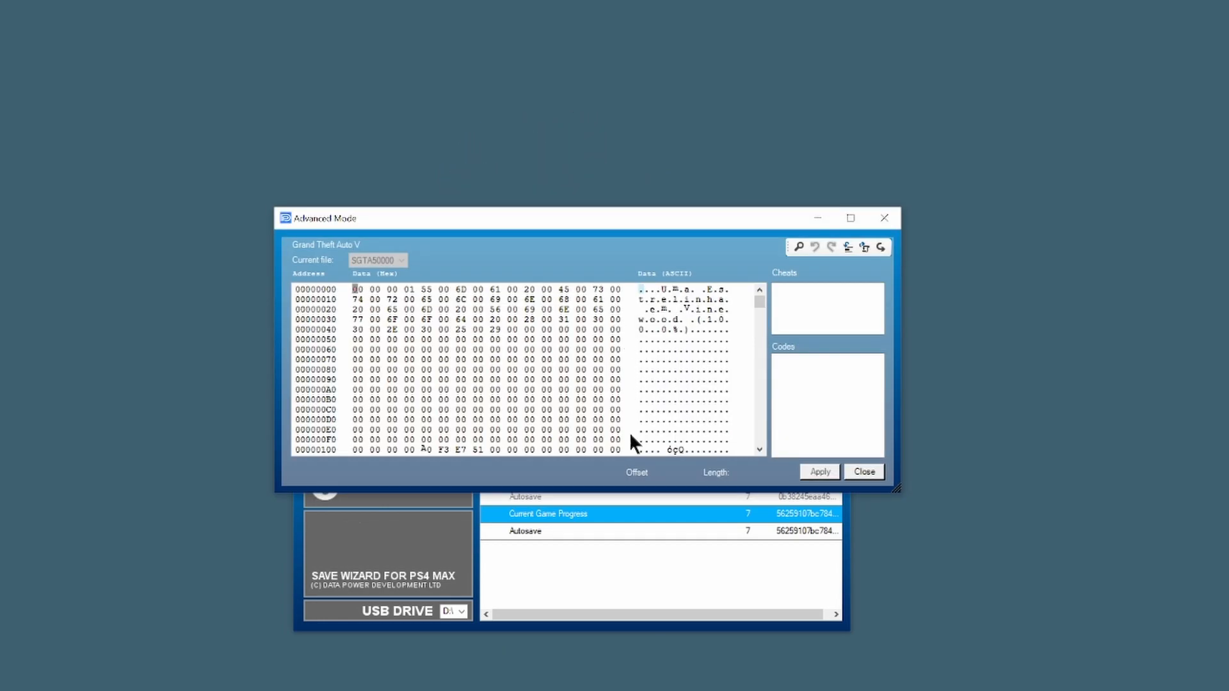
mouse_move(758, 294)
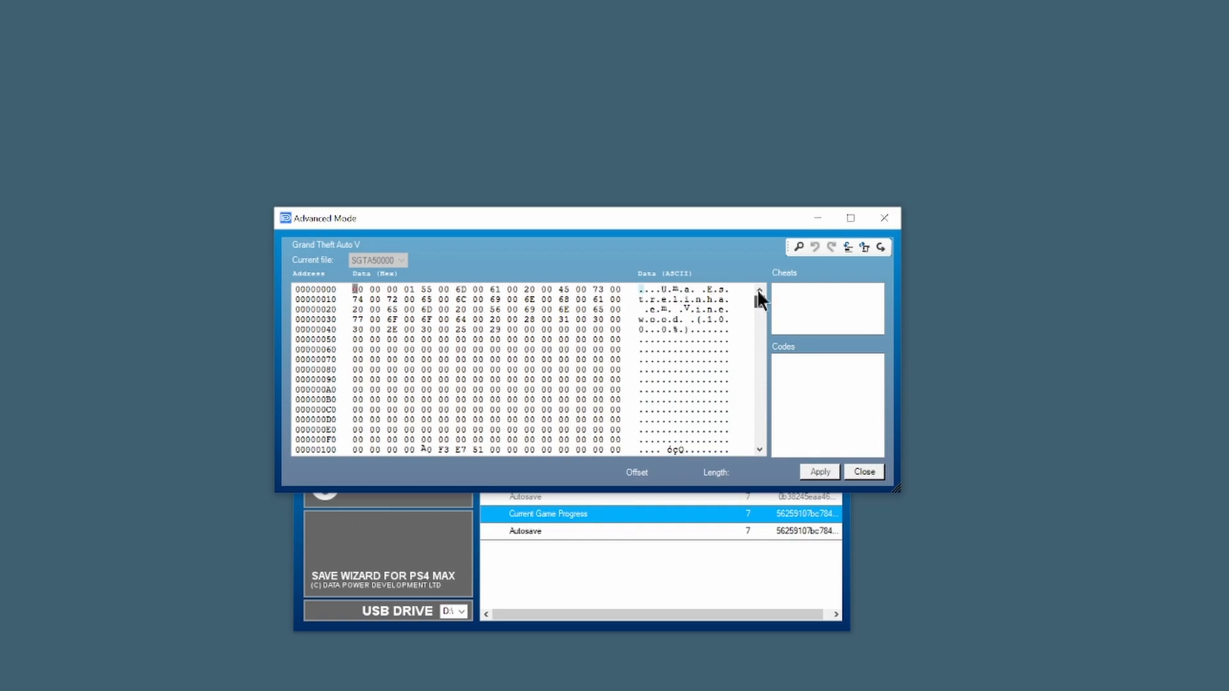
mouse_move(863, 247)
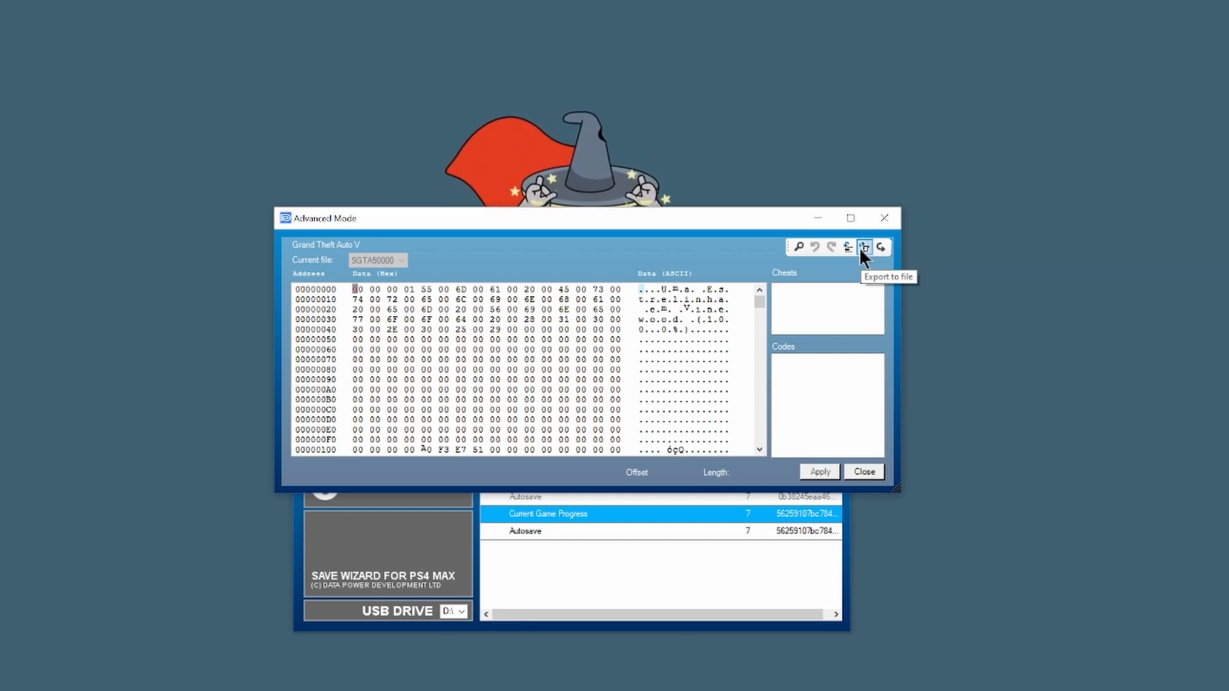
mouse_move(657, 320)
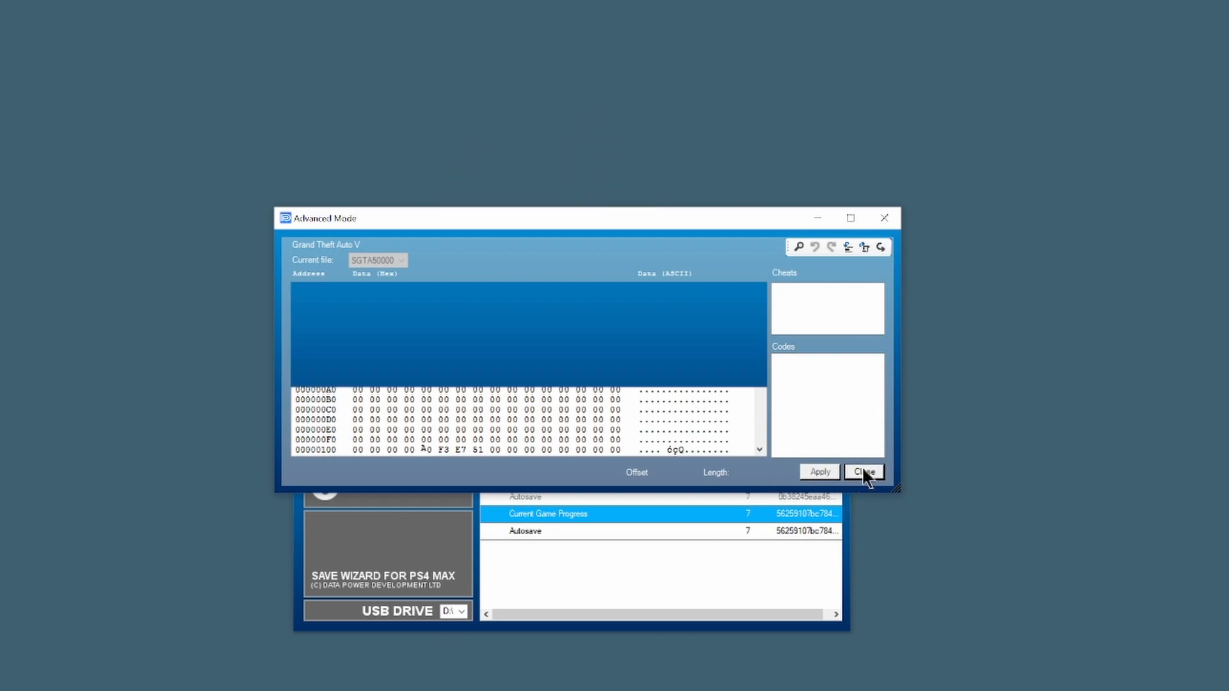
click(863, 471)
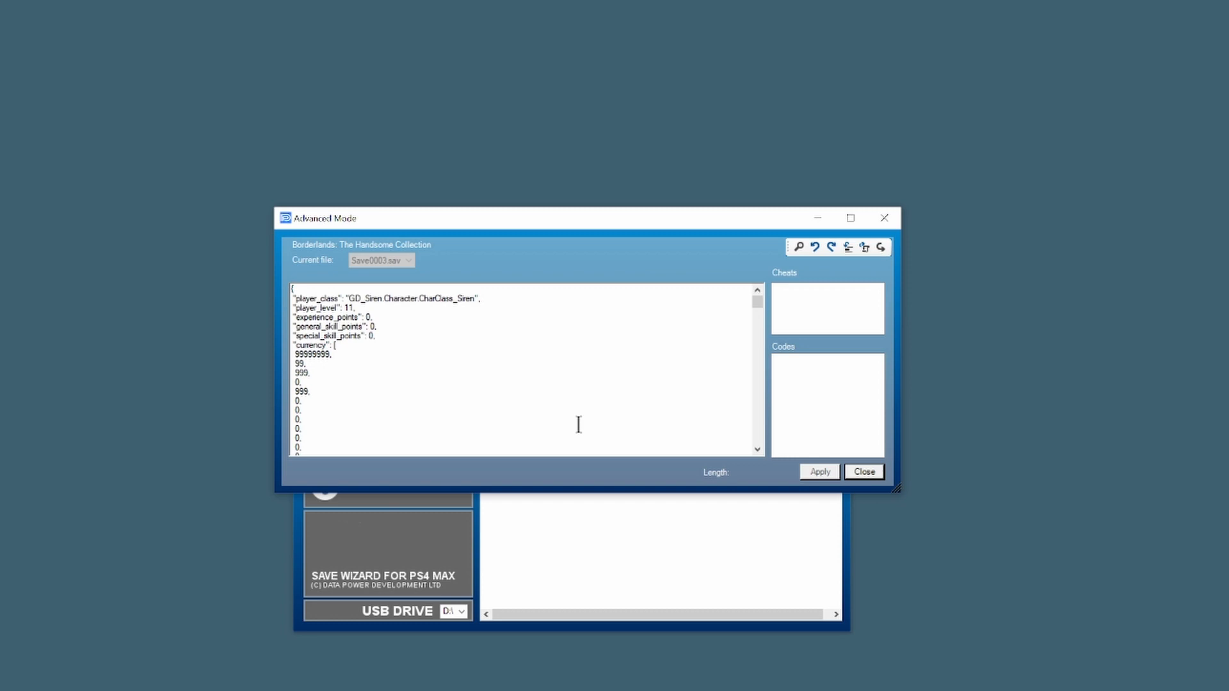
mouse_move(551, 360)
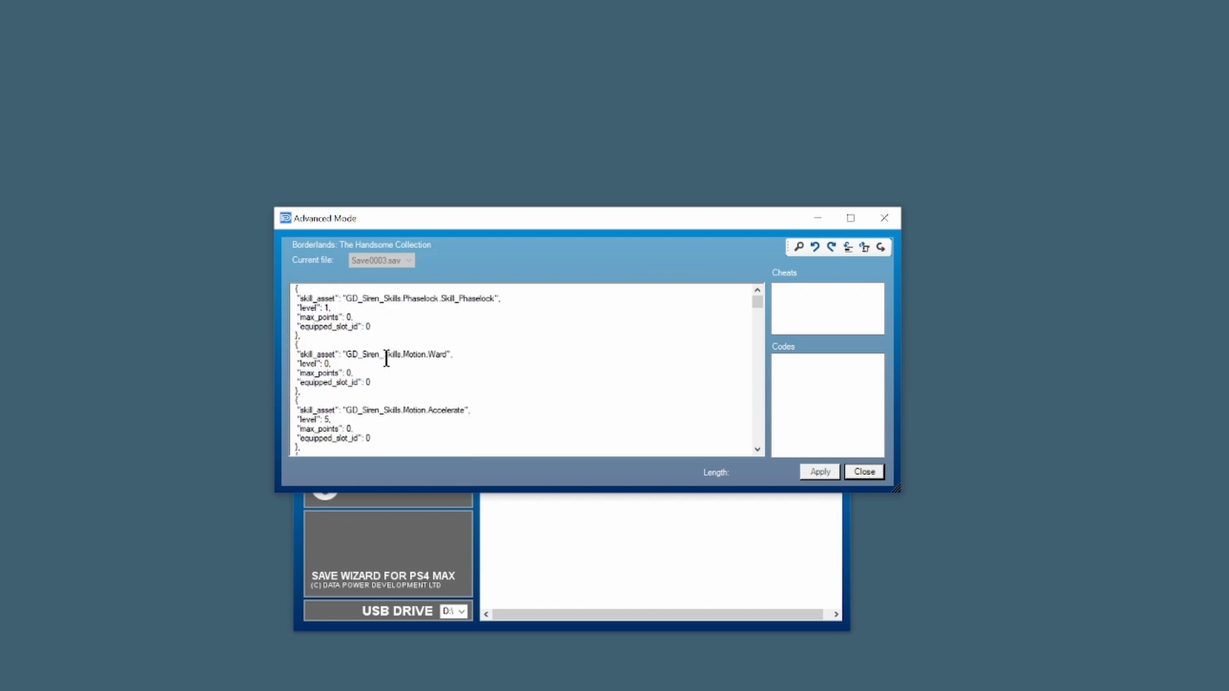
Select all of the Handsome Collection save text and apply the edits.
click(865, 247)
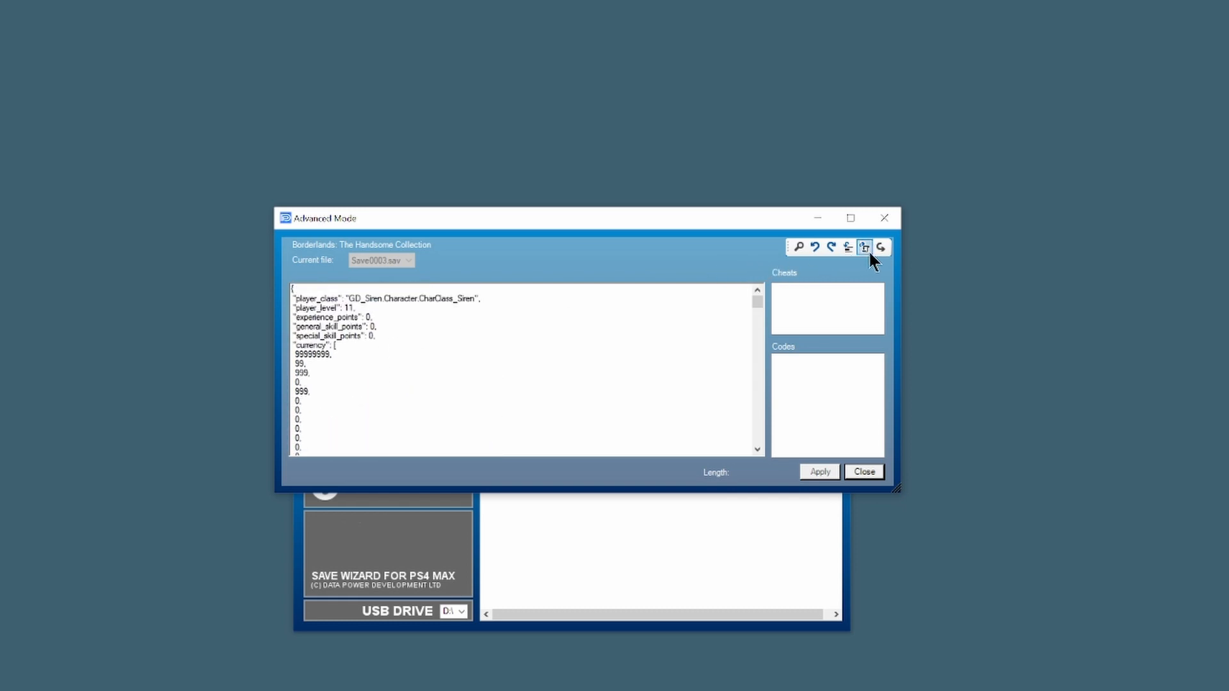
mouse_move(865, 247)
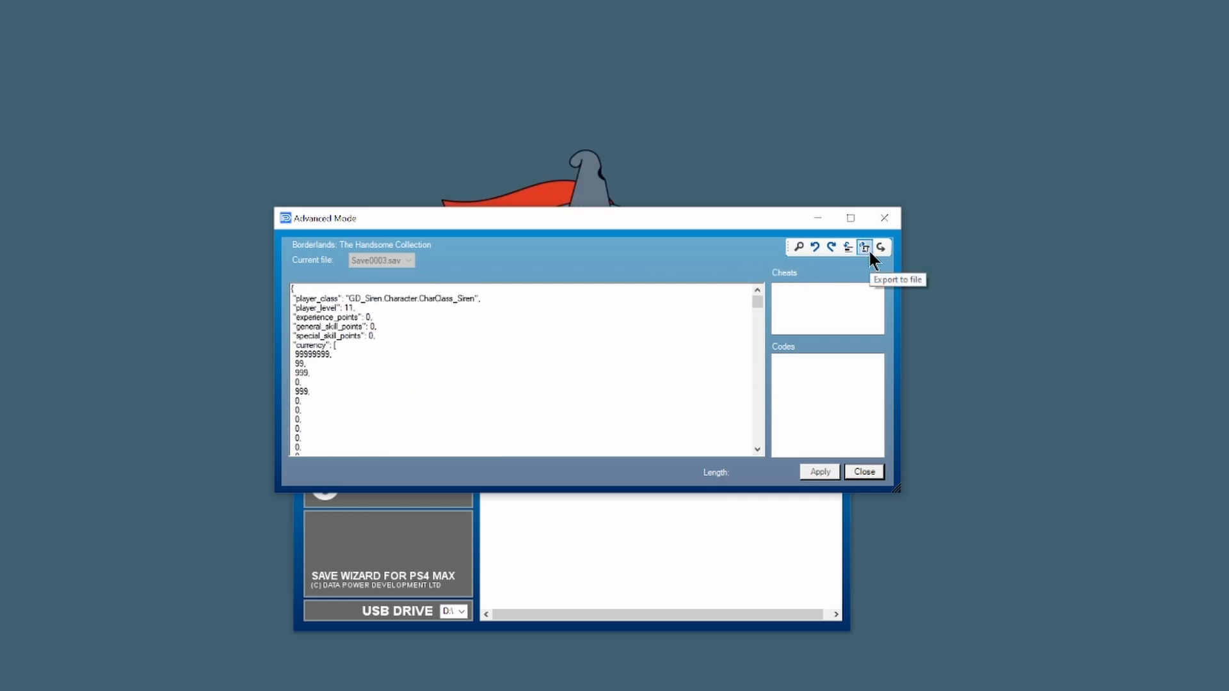
mouse_move(512, 349)
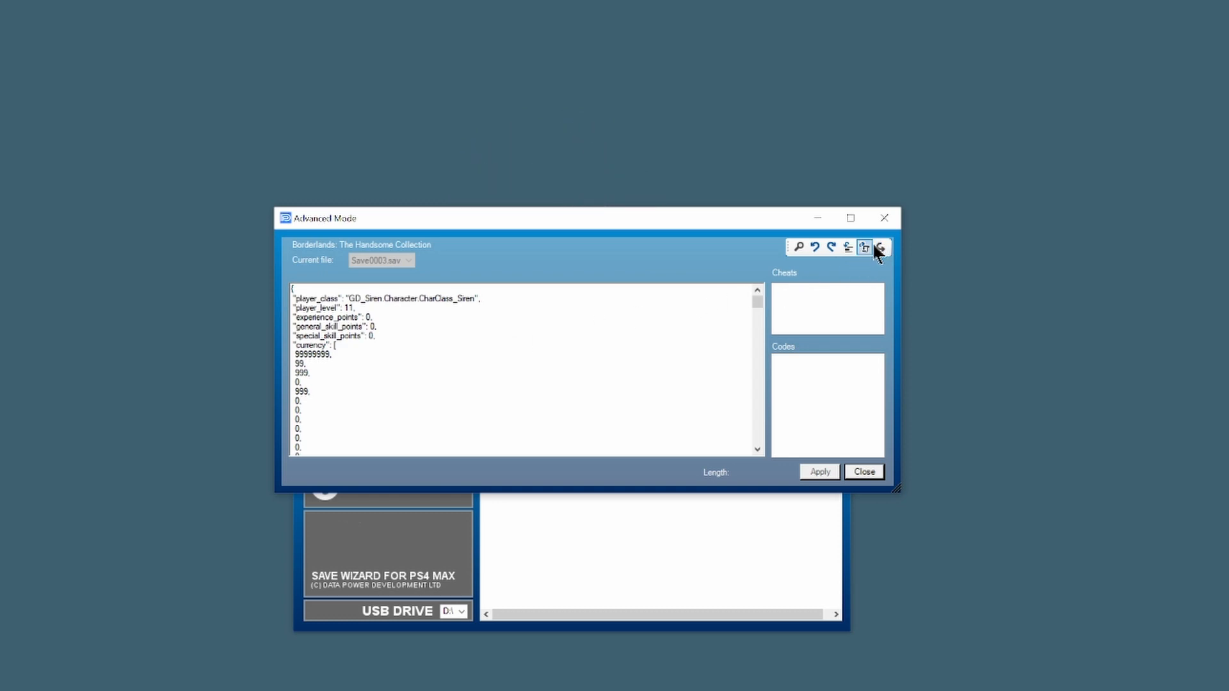
mouse_move(879, 247)
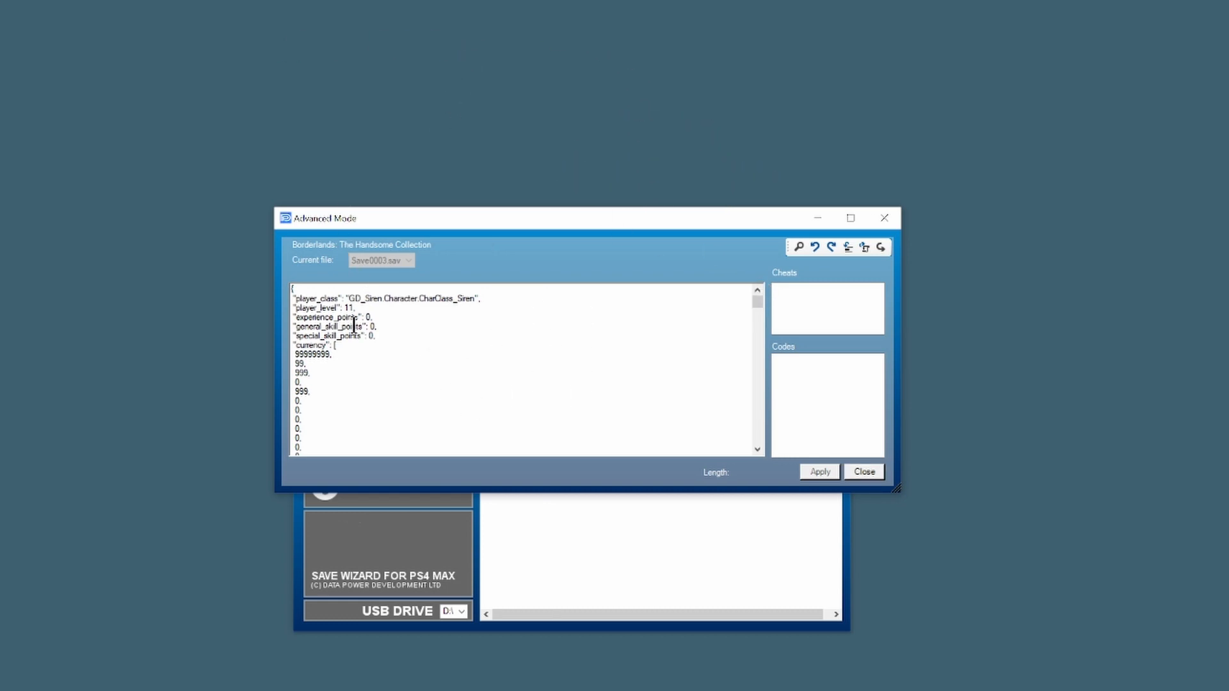
key(ctrl+a)
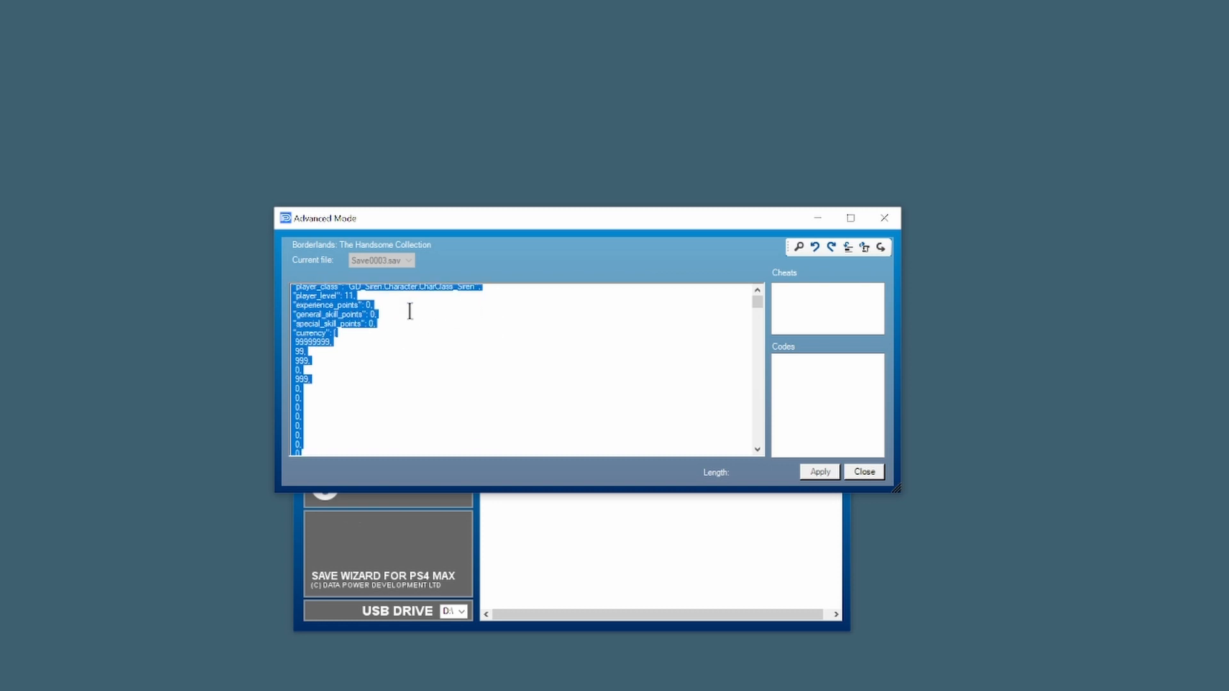
scroll(down, 3)
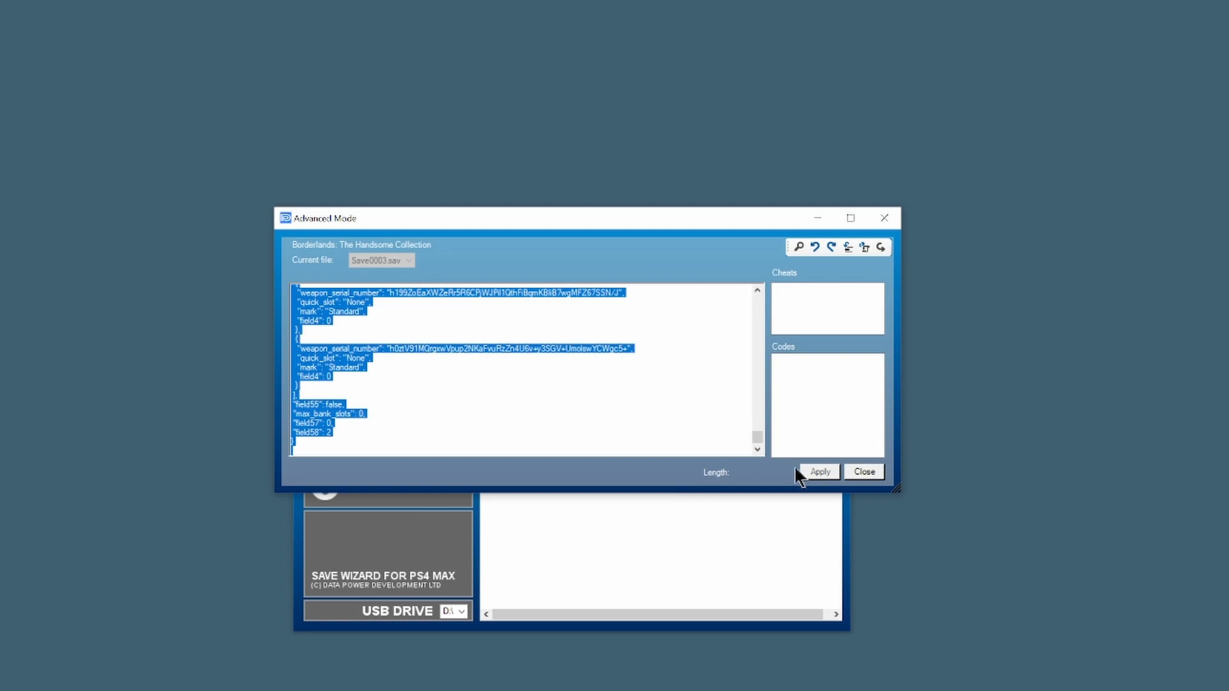
click(863, 472)
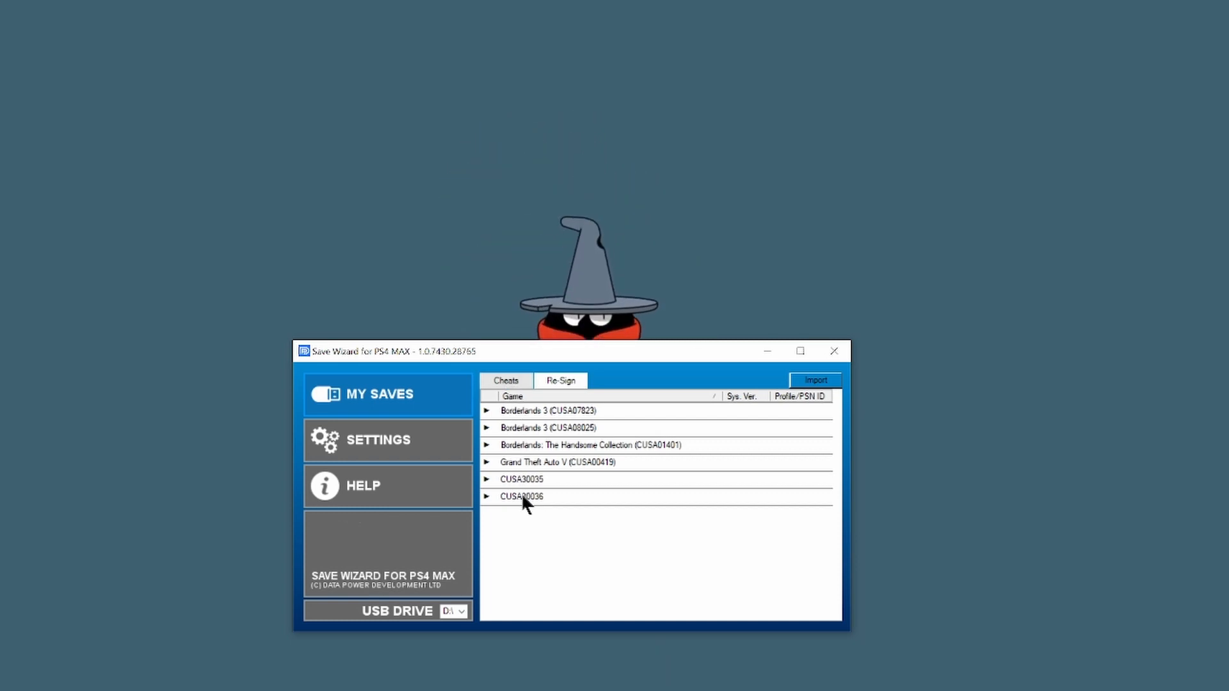
mouse_move(502, 507)
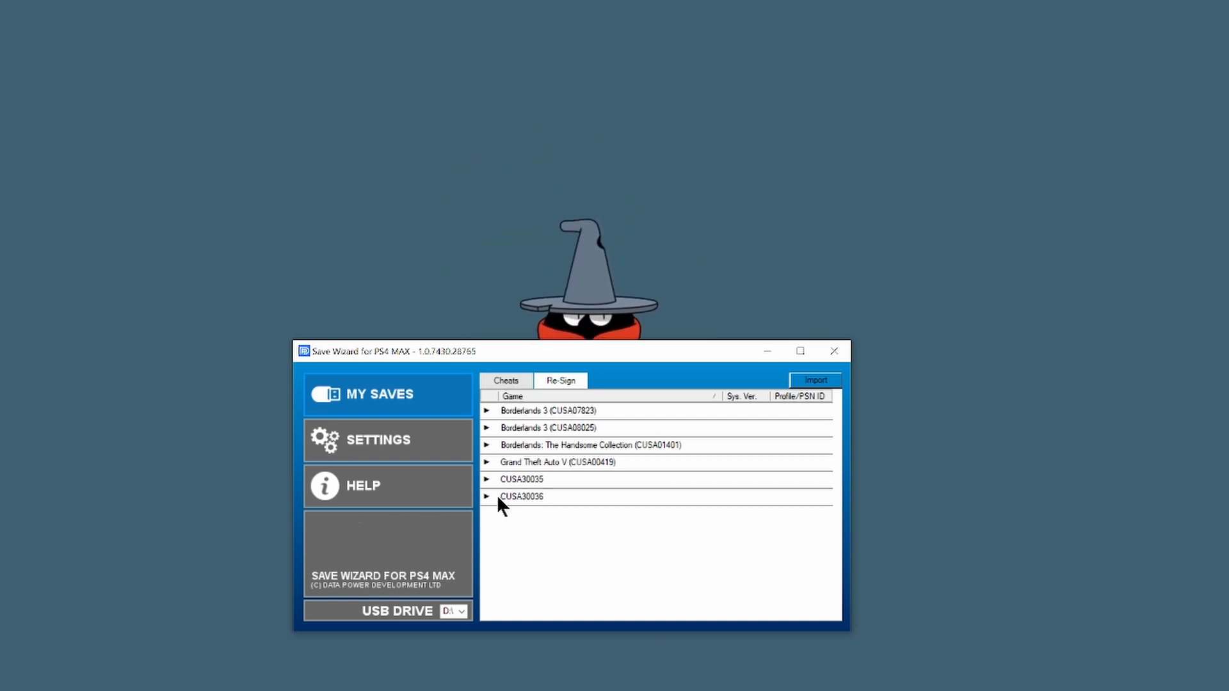
mouse_move(551, 492)
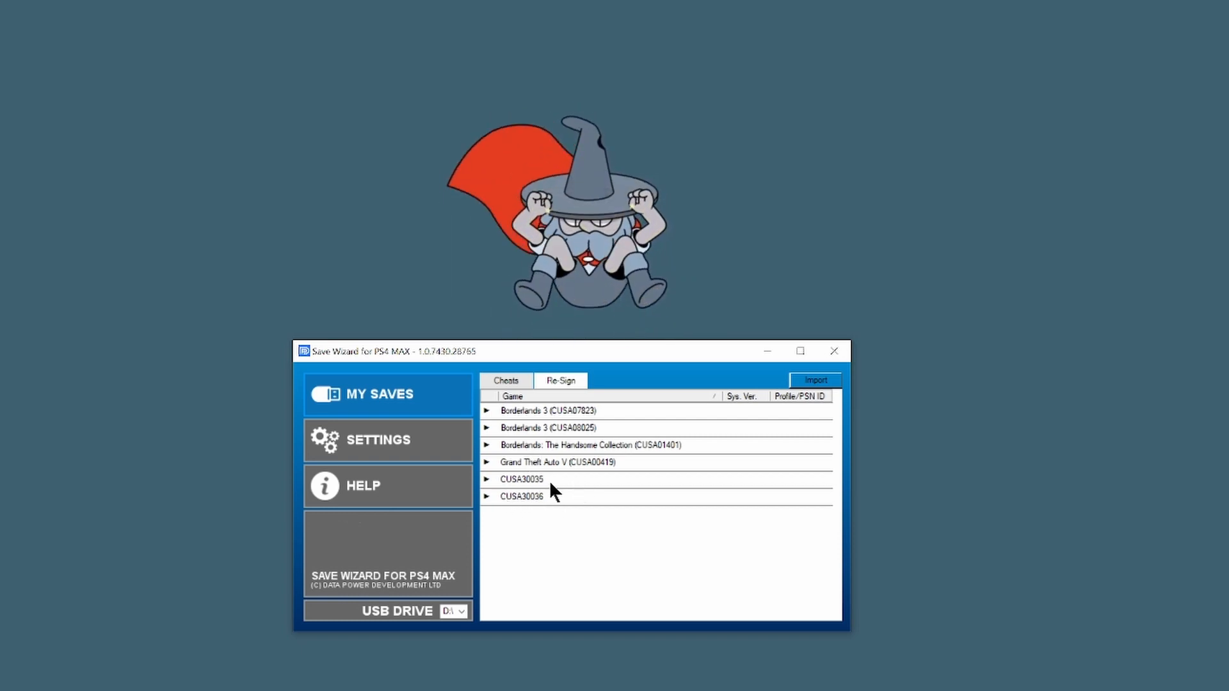
Open Re-sign for the first BL2-PROFILE save, check available profiles, then close the chooser.
right_click(533, 513)
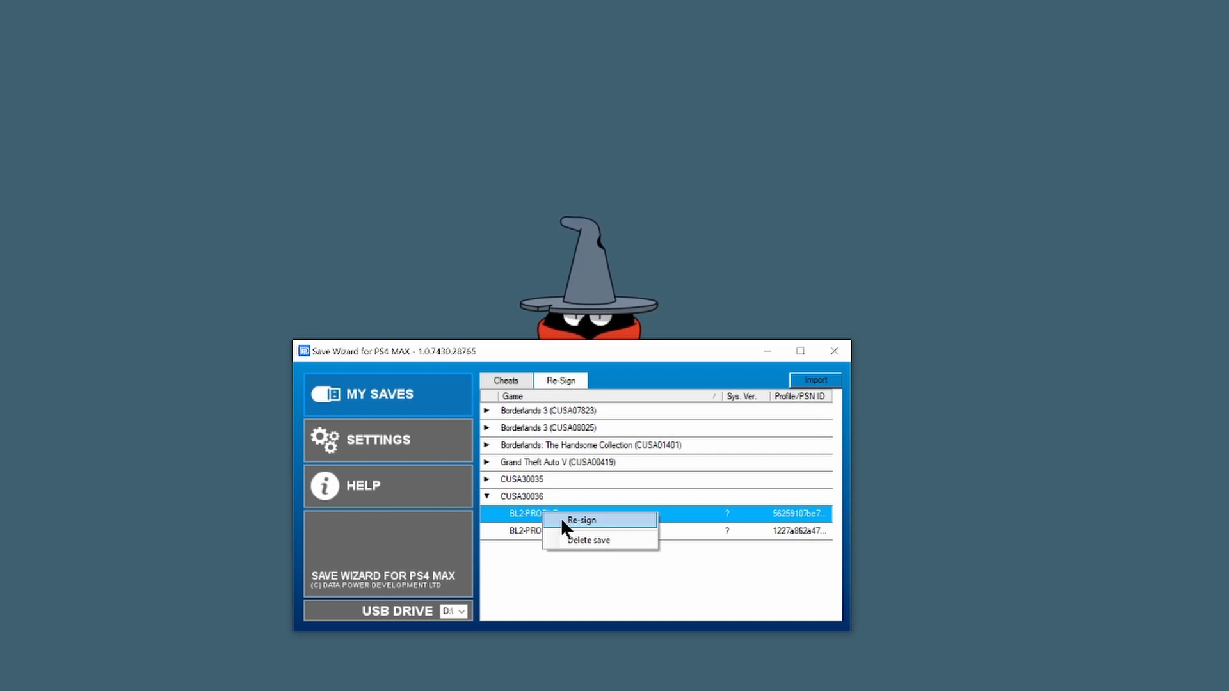
click(581, 521)
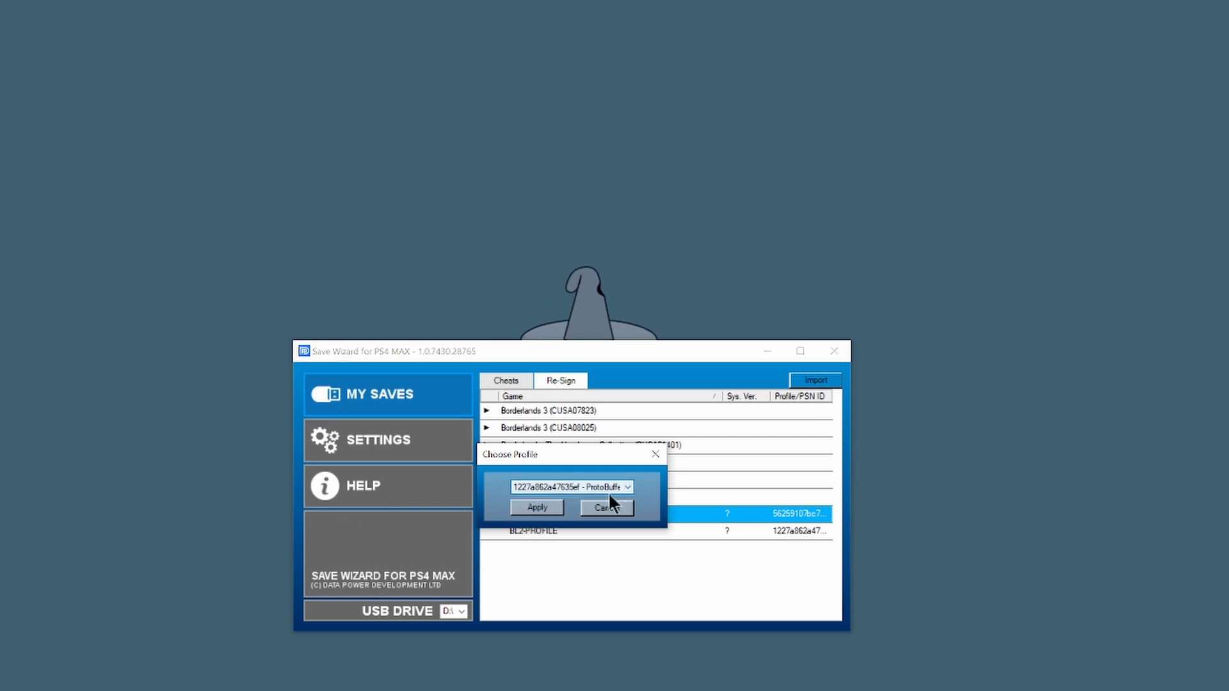
click(626, 487)
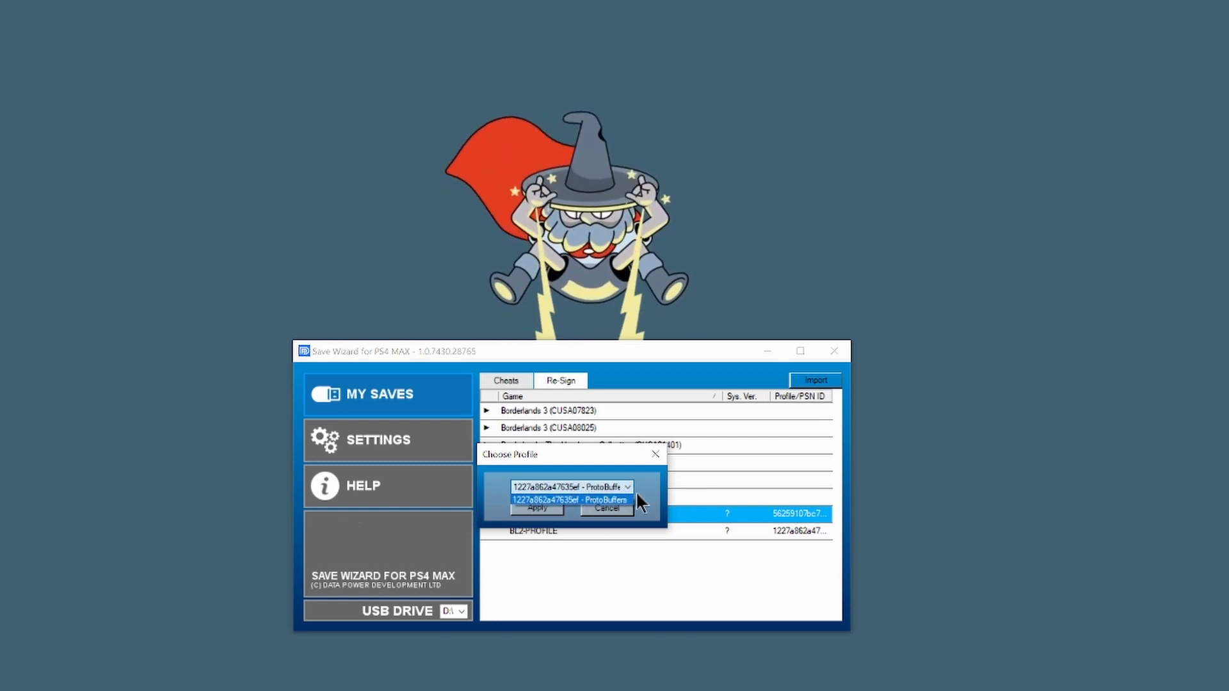
click(536, 507)
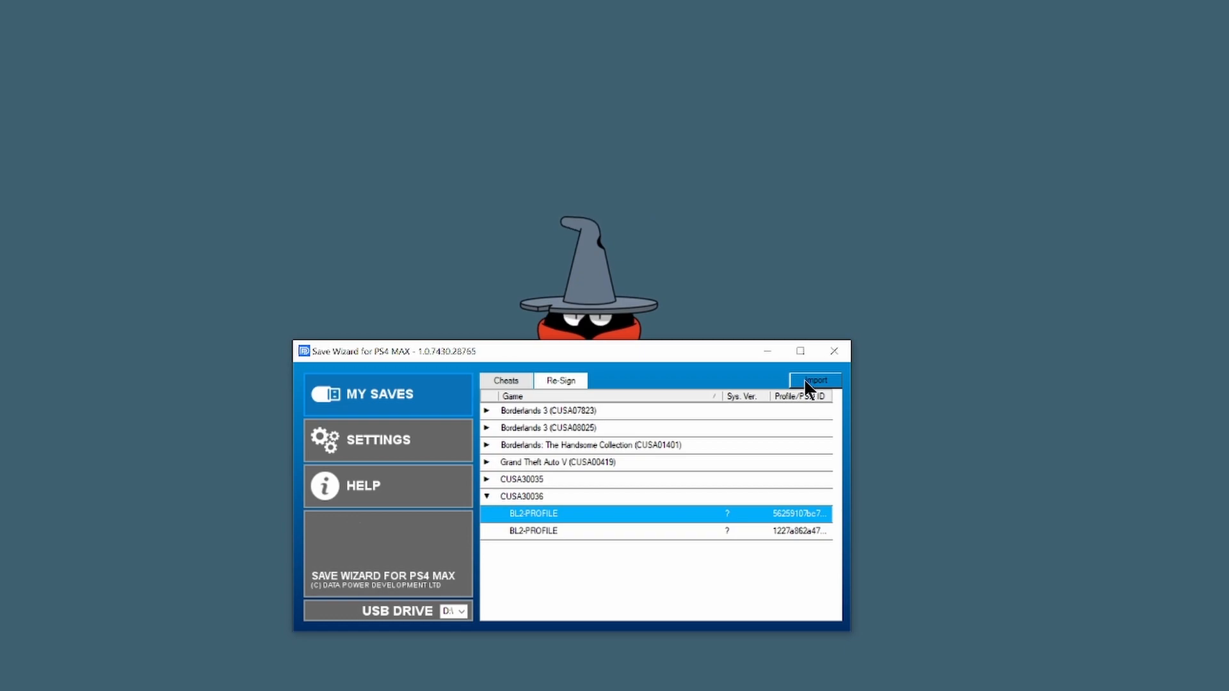
Import CUSA07823.zip from the Modded Skill Trees folder.
click(813, 381)
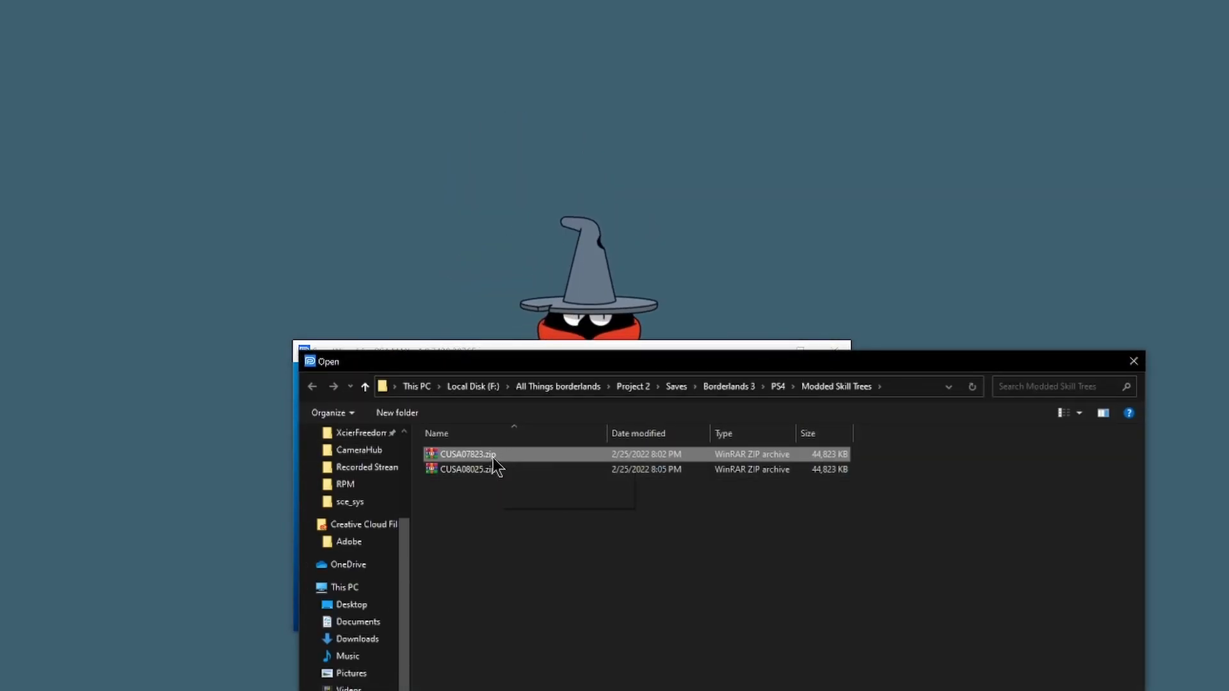
double_click(467, 454)
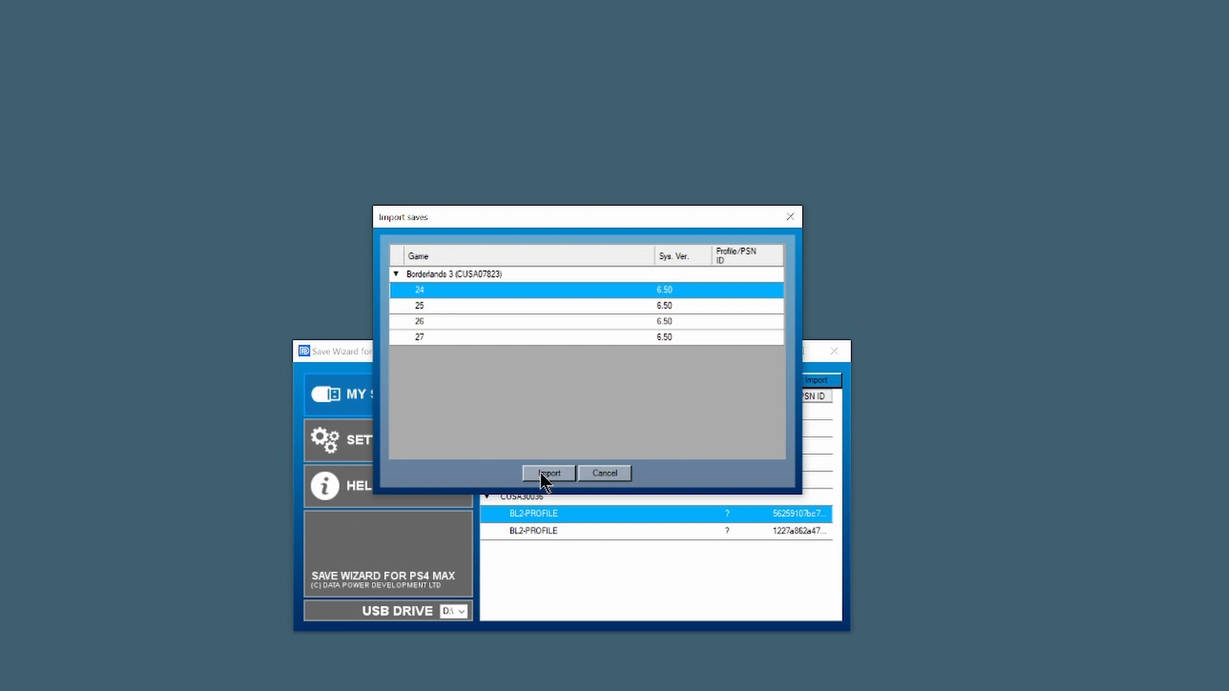
Import the four Borderlands 3 saves and dismiss the re-signing success message.
click(549, 473)
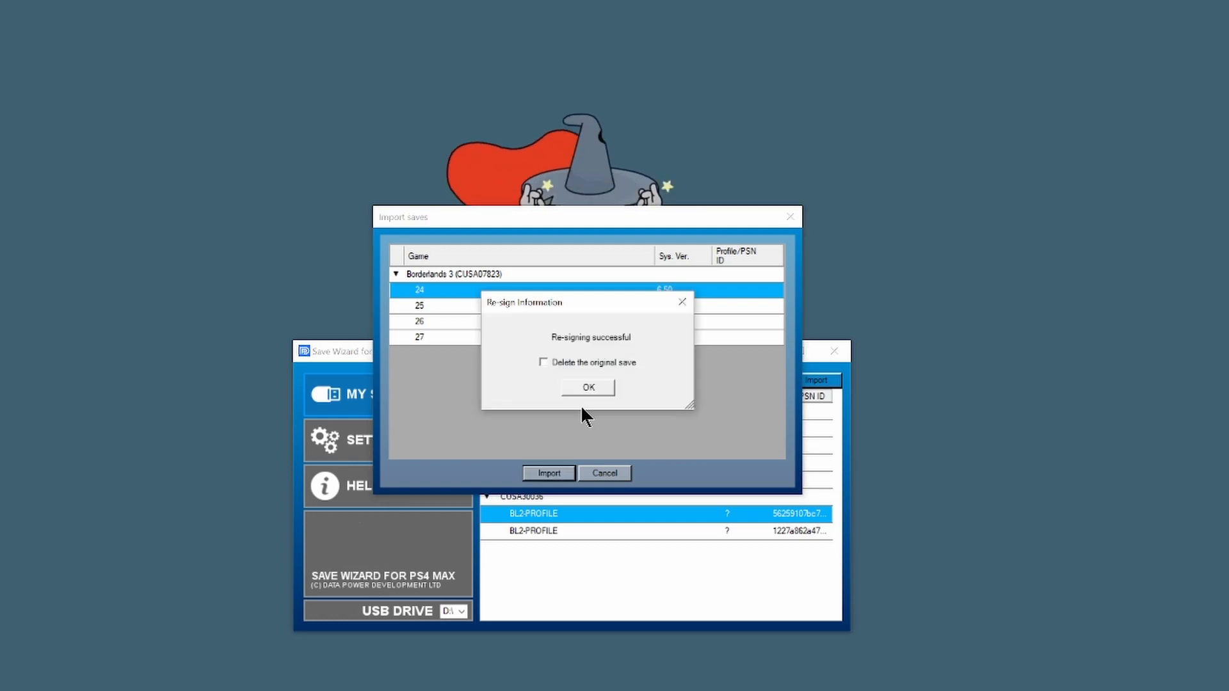
click(587, 387)
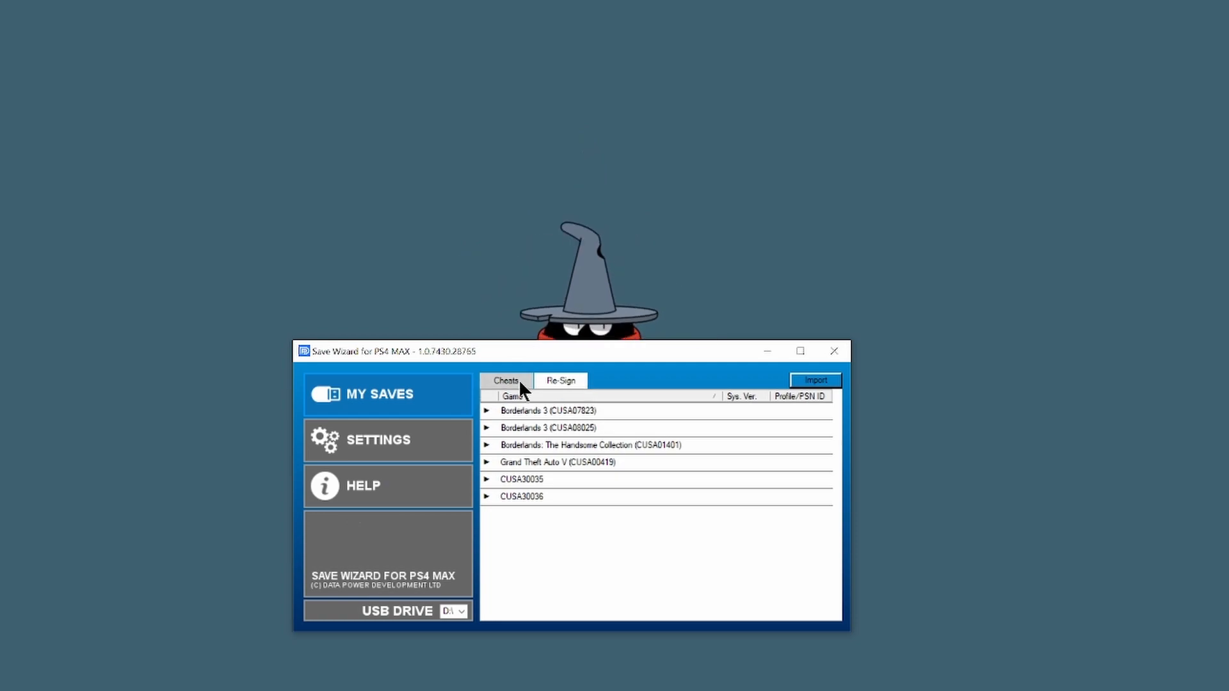
mouse_move(508, 434)
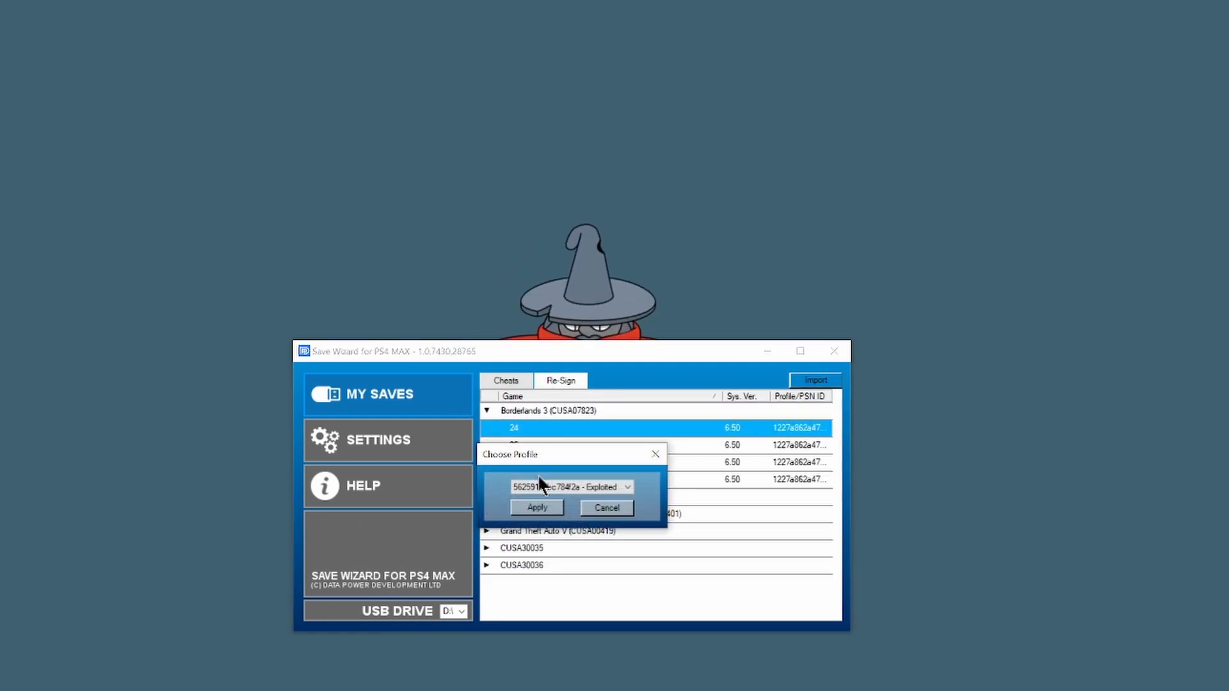
Check the Profiles settings (two of three slots used), then go back to the saves list.
click(387, 439)
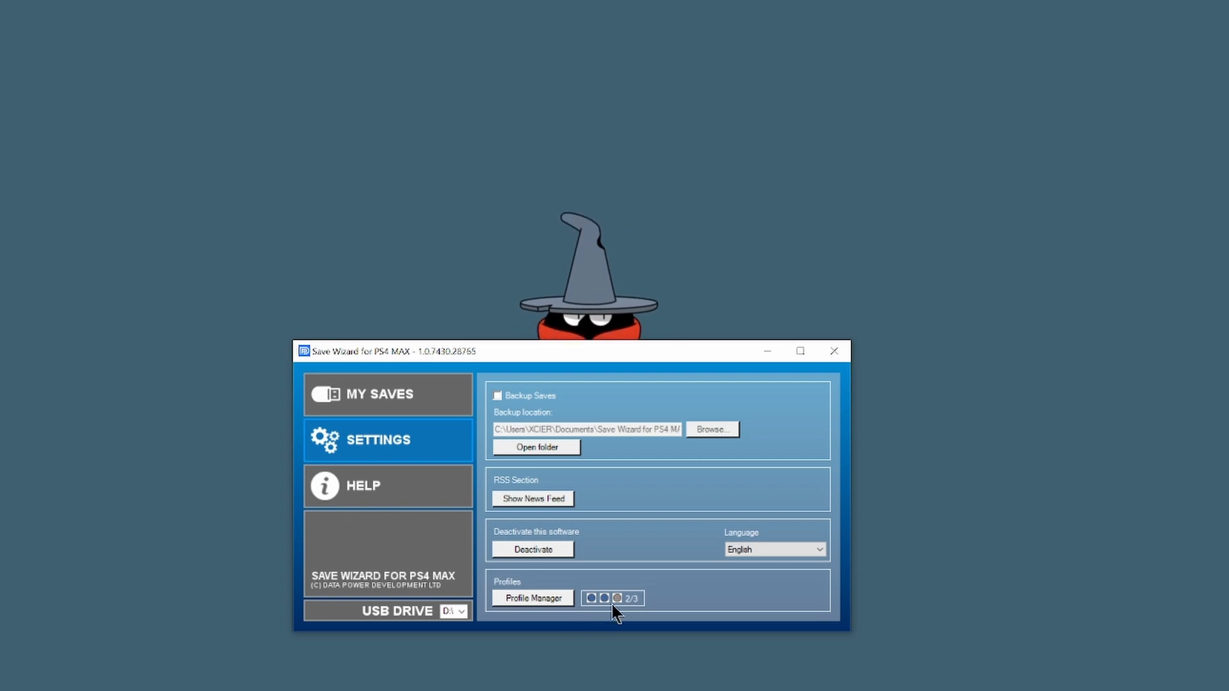
mouse_move(635, 615)
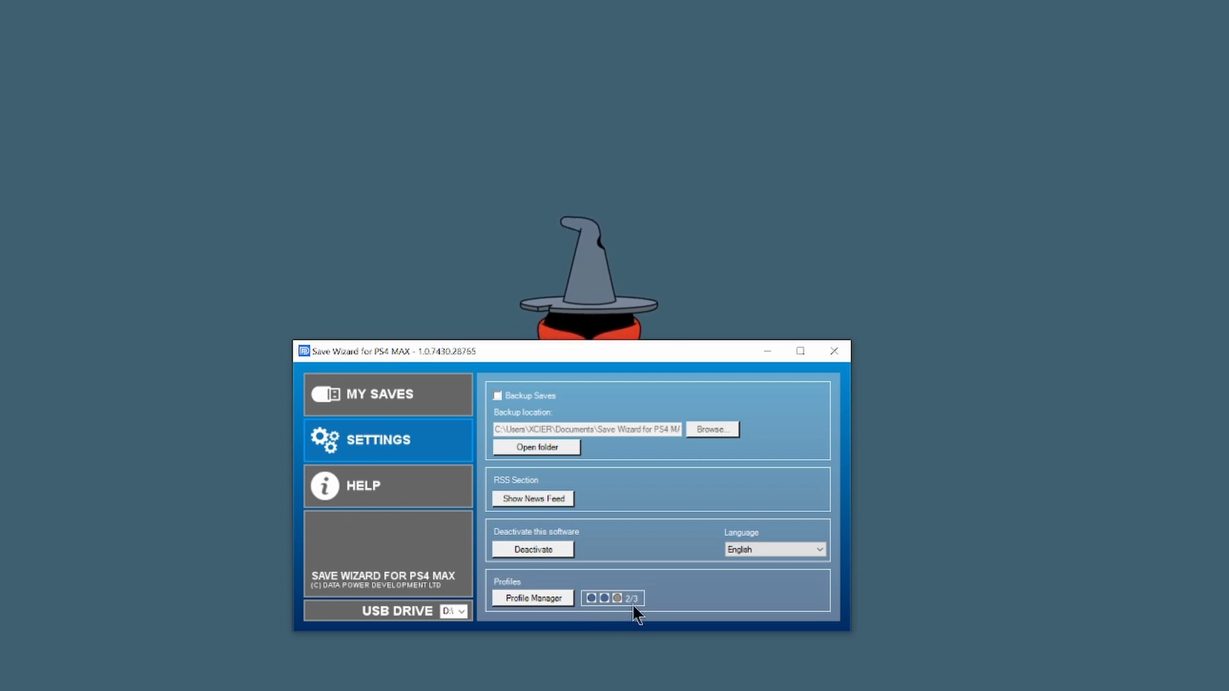
click(379, 394)
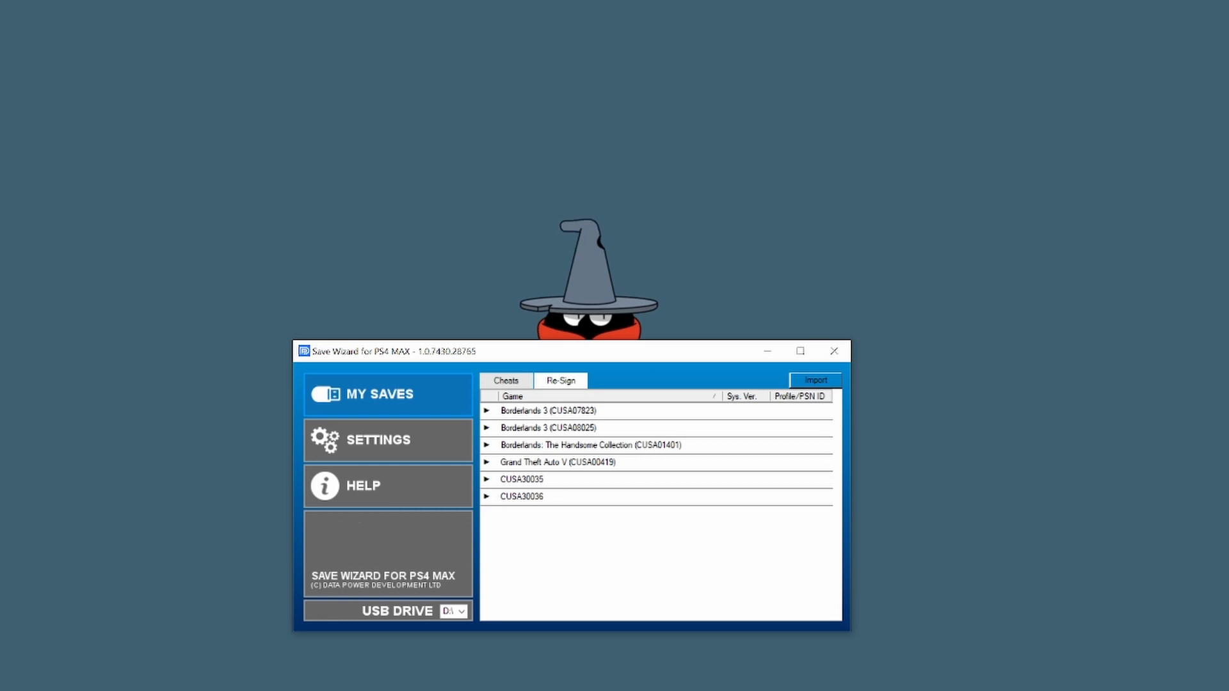